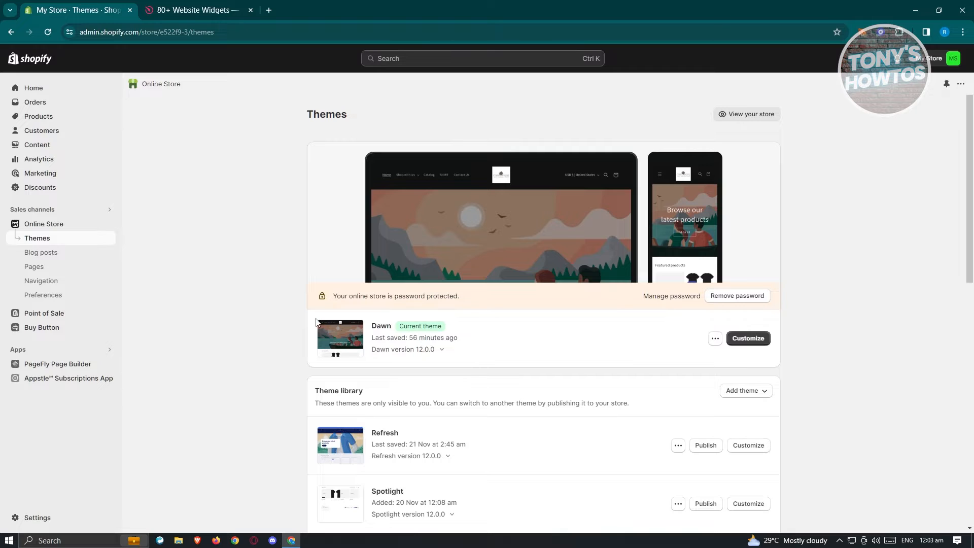
{"action": "mouse_move", "coordinate": [334, 323]}
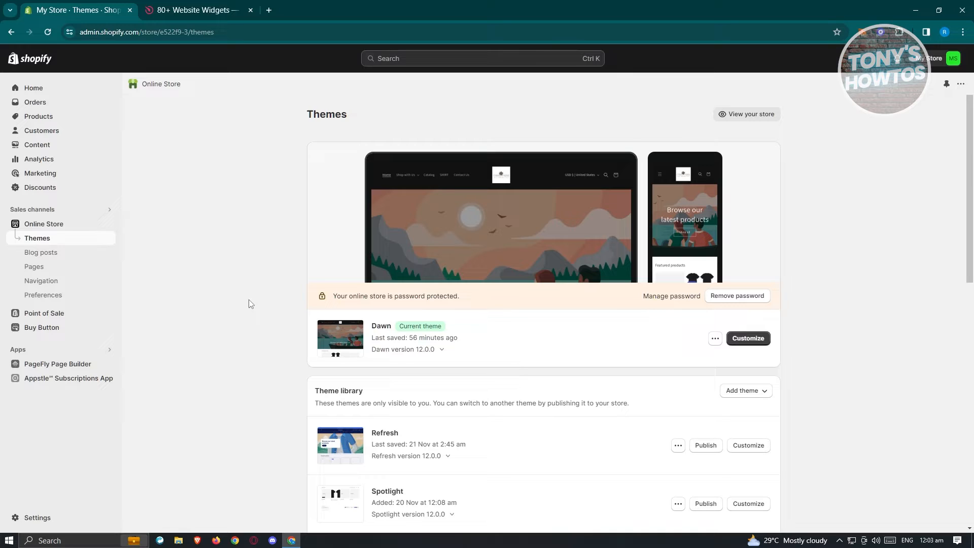
{"action": "mouse_move", "coordinate": [175, 220]}
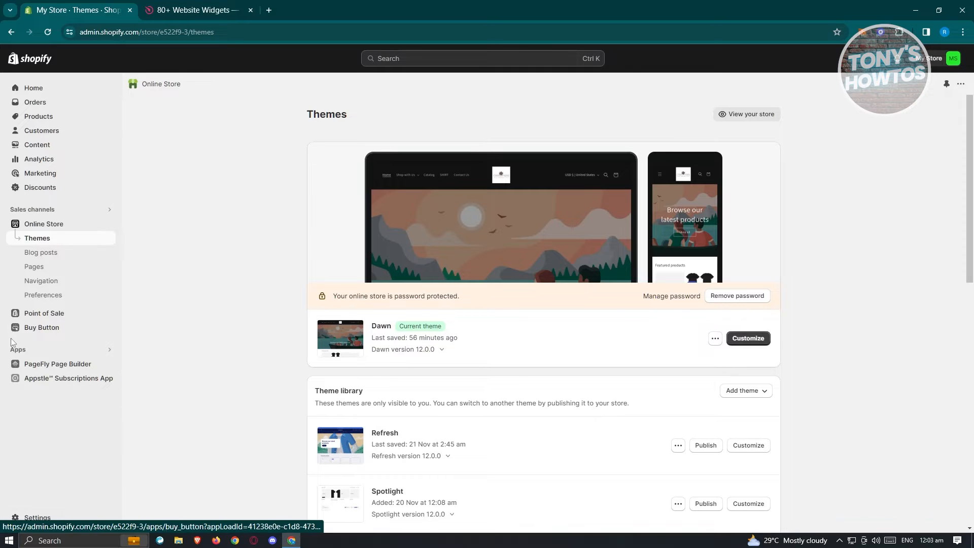
Search the Shopify App Store for 'testimonial' apps from the admin search bar.
{"action": "left_click", "coordinate": [481, 58]}
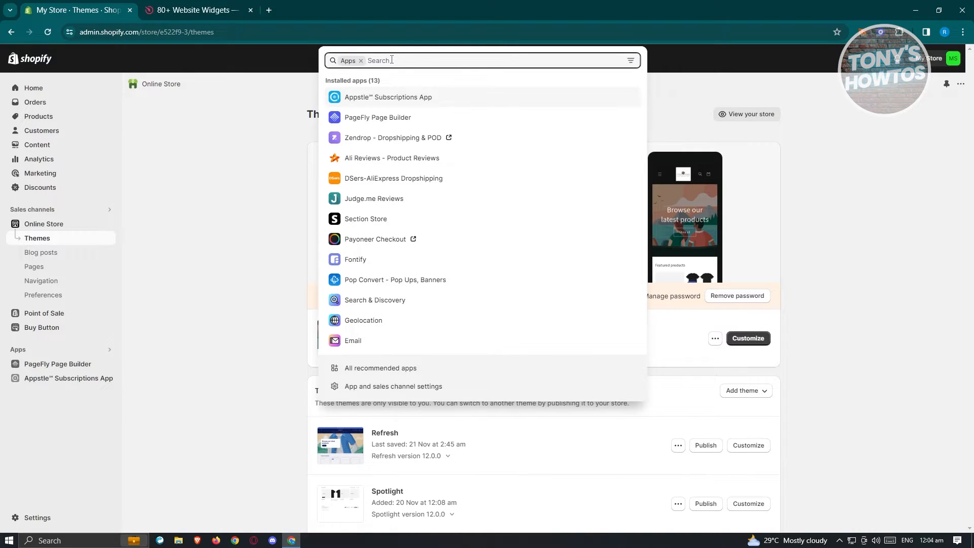
{"action": "type", "text": "testimonial"}
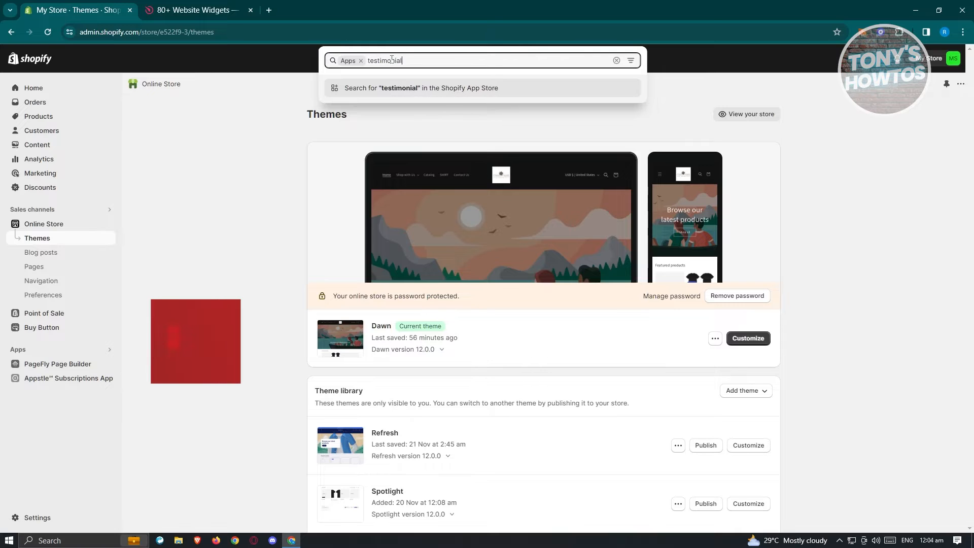
{"action": "left_click", "coordinate": [421, 87]}
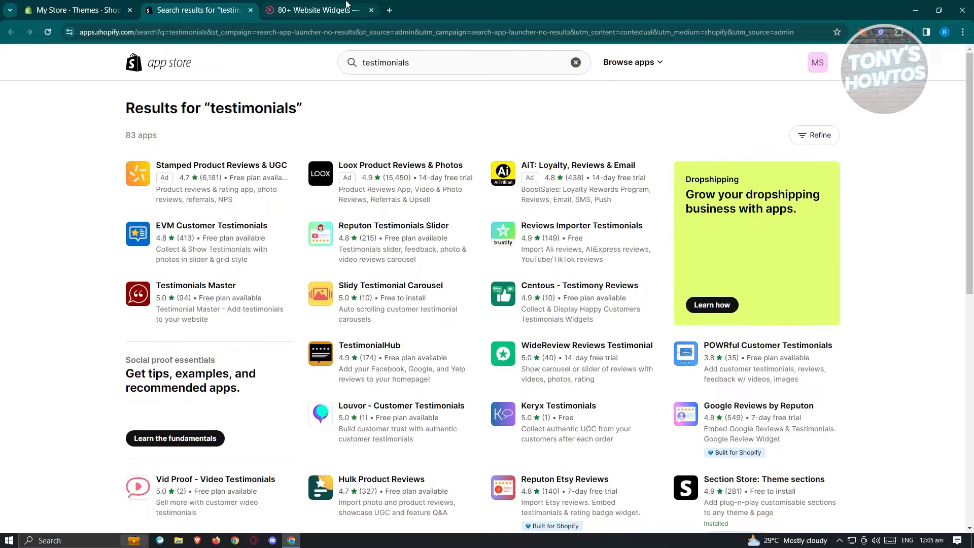
Switch to the '80+ Website Widgets' tab showing elfsight.com.
{"action": "left_click", "coordinate": [319, 10]}
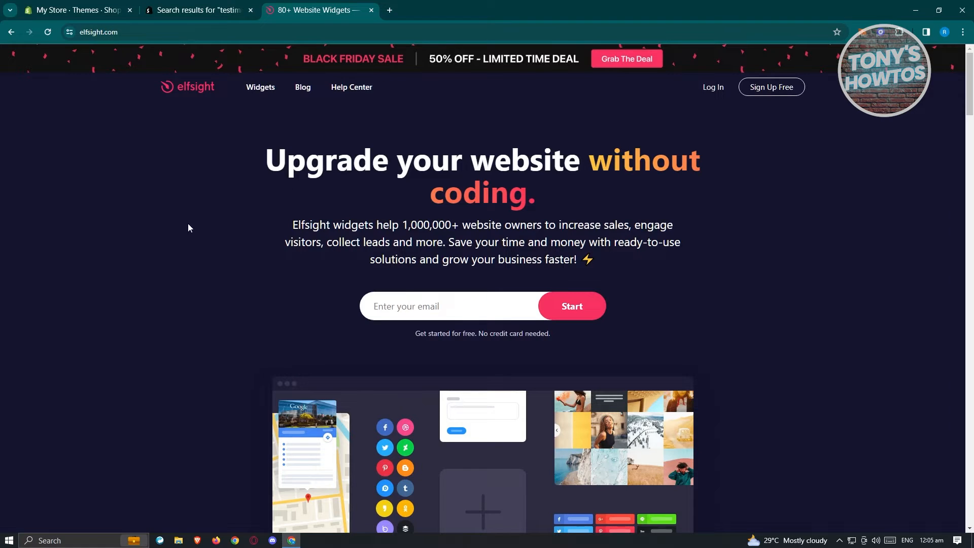
{"action": "mouse_move", "coordinate": [200, 228]}
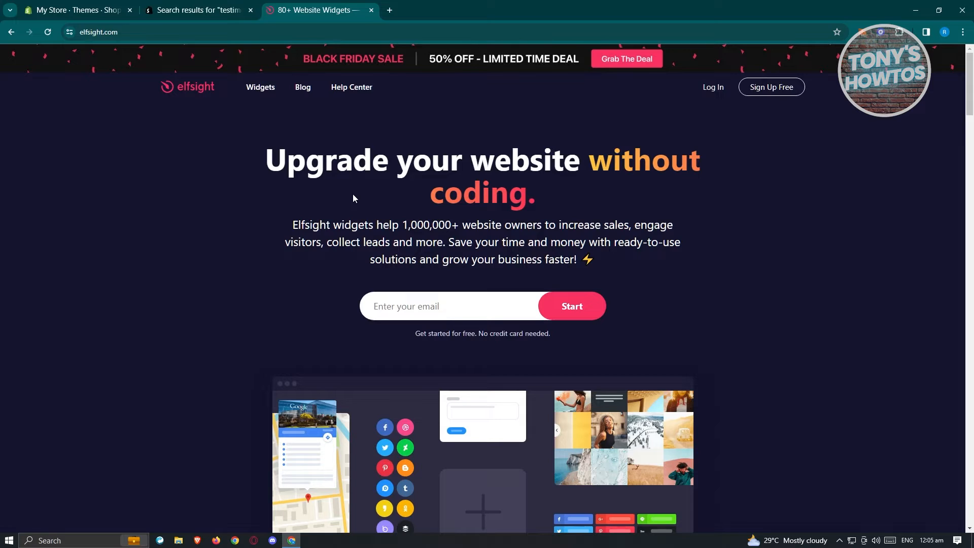
{"action": "mouse_move", "coordinate": [856, 189]}
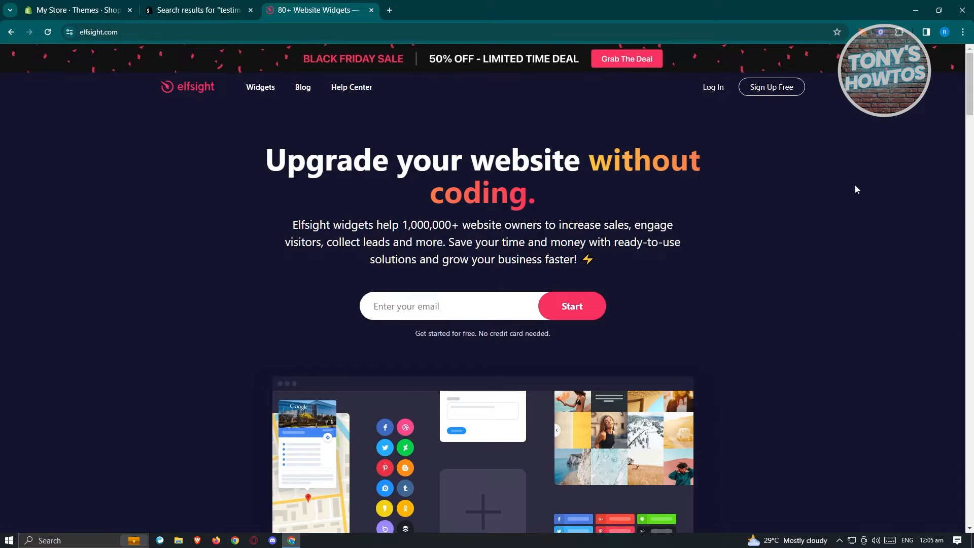
{"action": "mouse_move", "coordinate": [719, 100]}
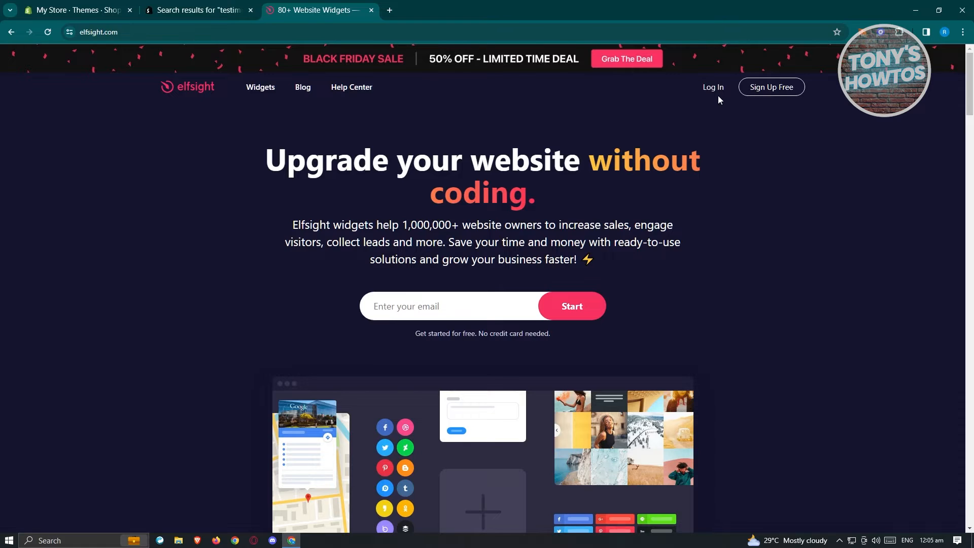
{"action": "mouse_move", "coordinate": [814, 100]}
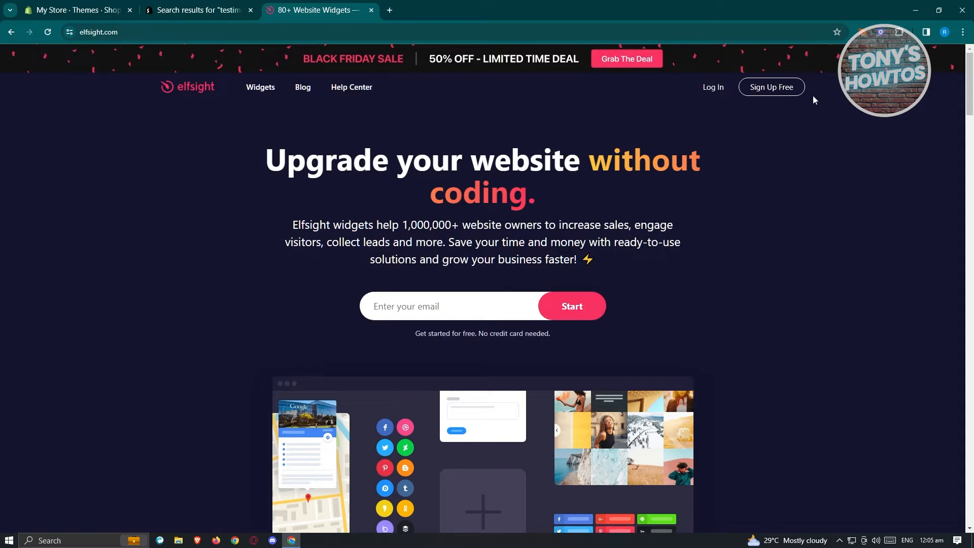
{"action": "mouse_move", "coordinate": [118, 272]}
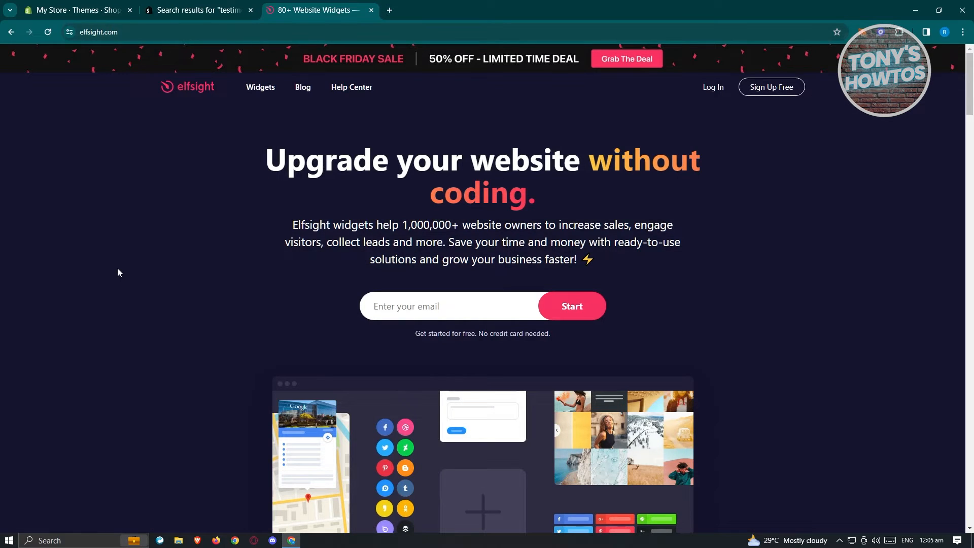
{"action": "mouse_move", "coordinate": [769, 87]}
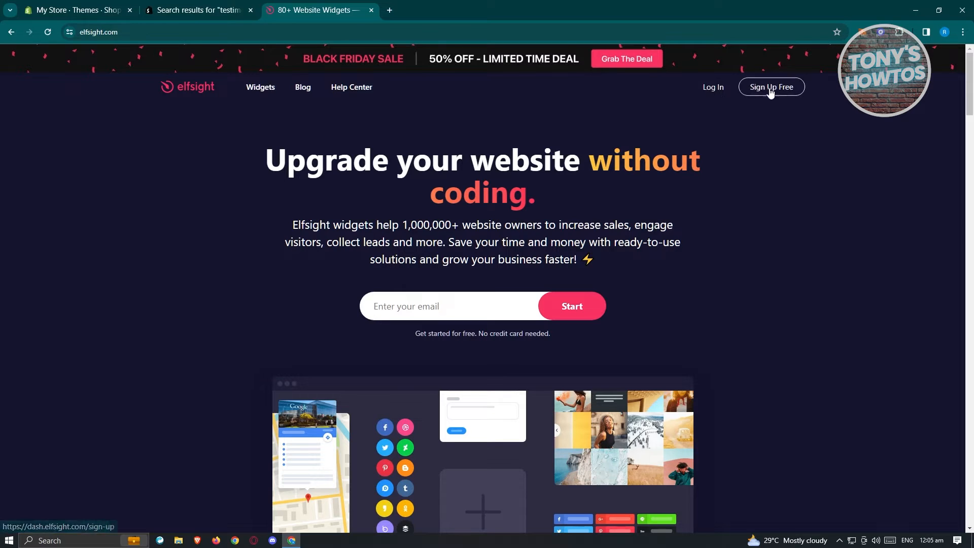
Log in to Elfsight with the existing Google account via Continue with Google.
{"action": "left_click", "coordinate": [771, 87]}
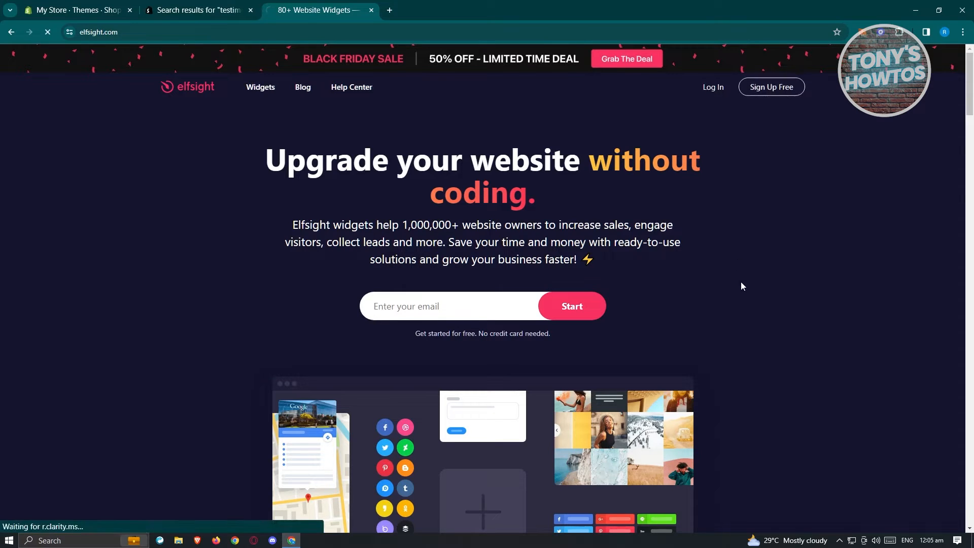
{"action": "left_click", "coordinate": [771, 86]}
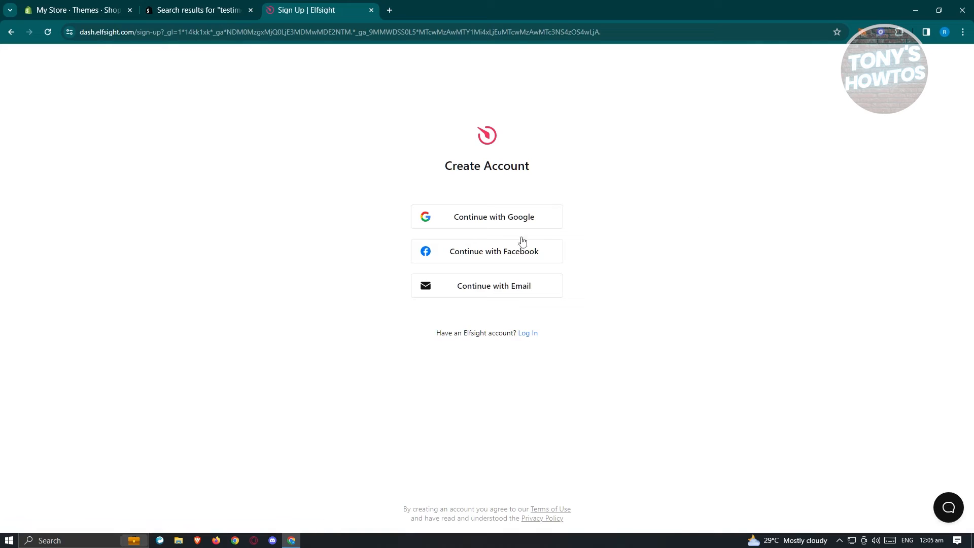
{"action": "mouse_move", "coordinate": [588, 301]}
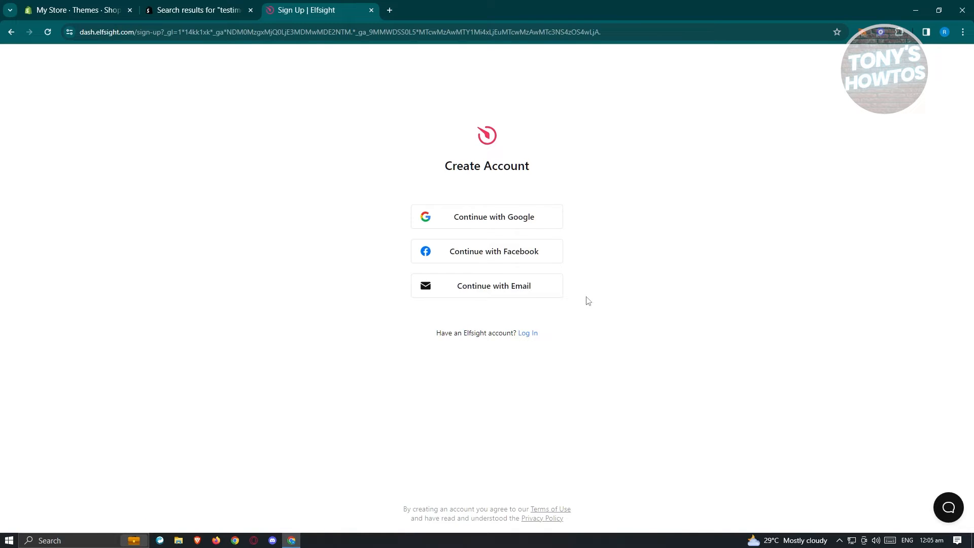
{"action": "mouse_move", "coordinate": [576, 260]}
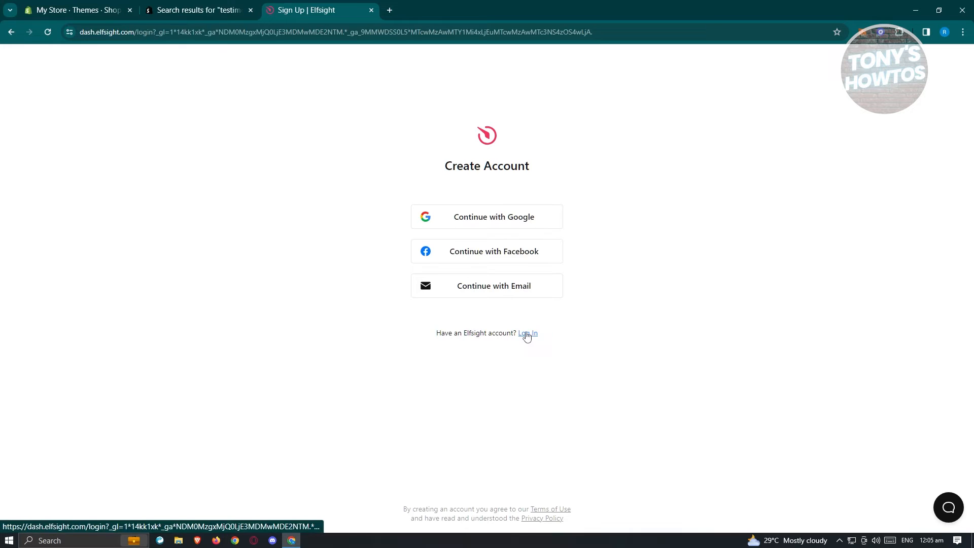
{"action": "left_click", "coordinate": [527, 333]}
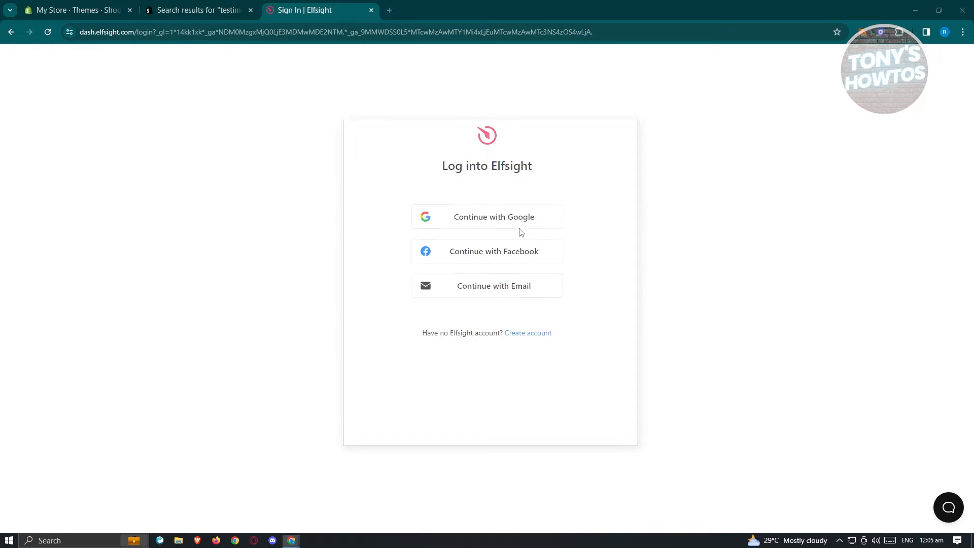
{"action": "left_click", "coordinate": [487, 216]}
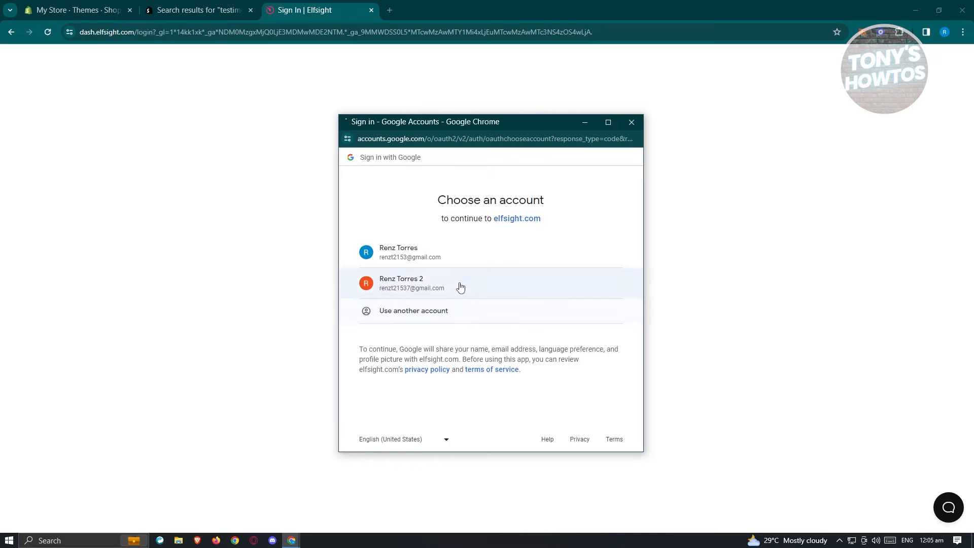
{"action": "left_click", "coordinate": [412, 283]}
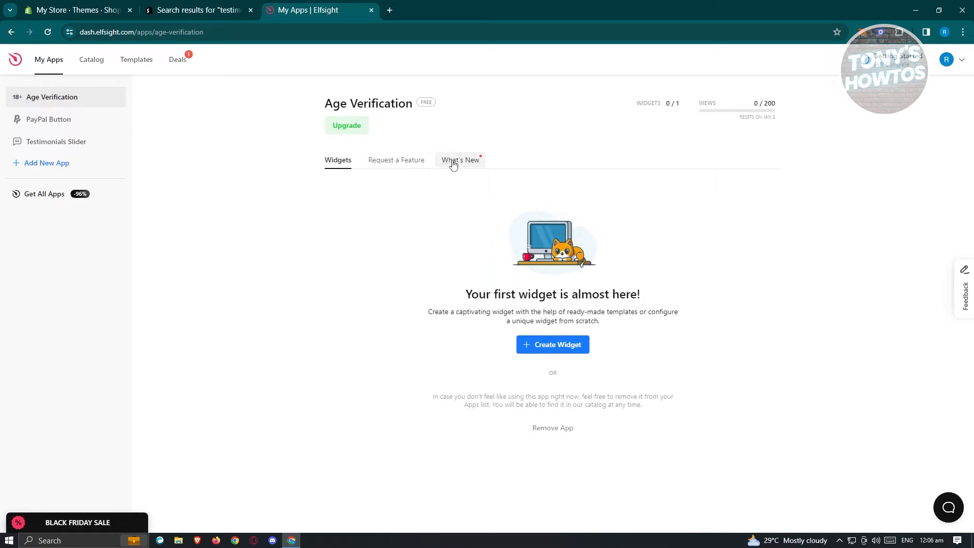
{"action": "mouse_move", "coordinate": [34, 189]}
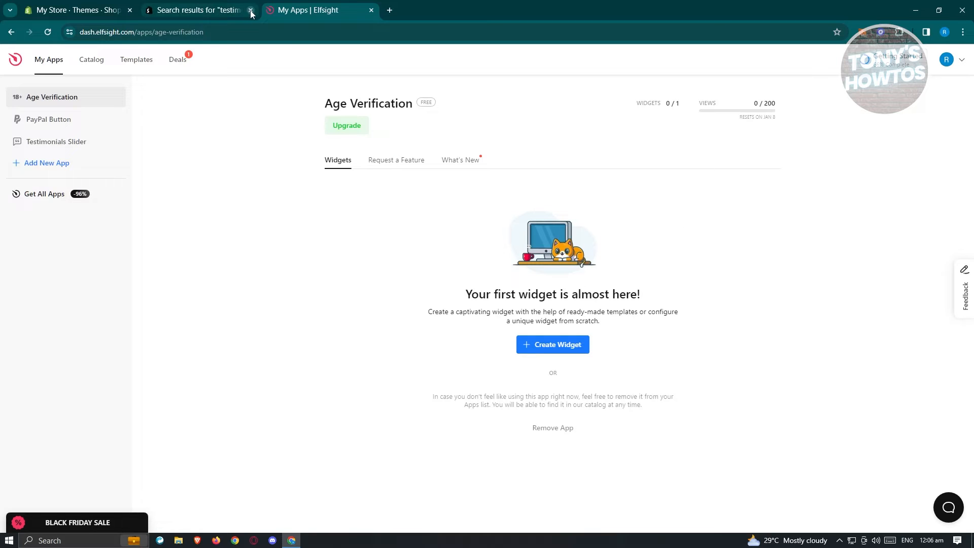
Search the Apps Catalog for 'testimonials' and start a Testimonials Slider widget.
{"action": "left_click", "coordinate": [251, 10]}
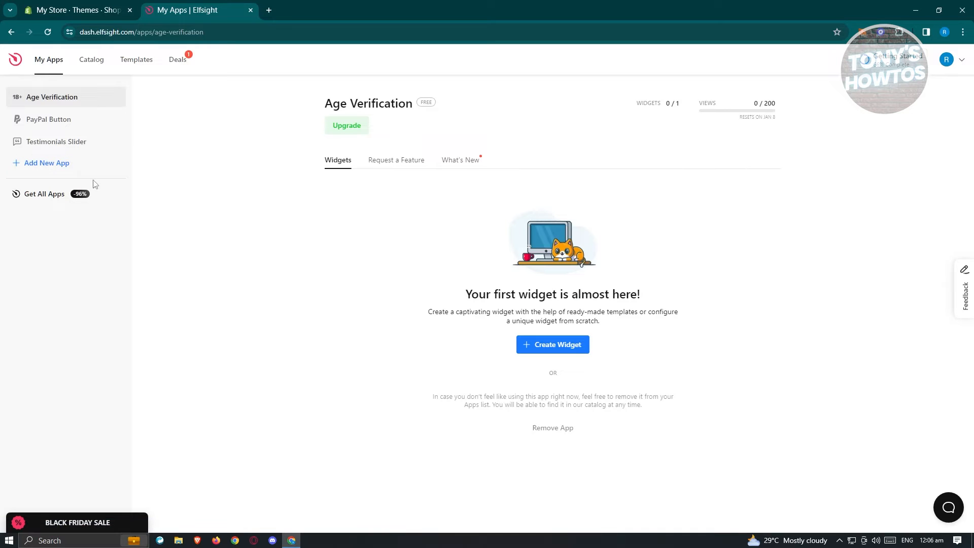
{"action": "left_click", "coordinate": [551, 344]}
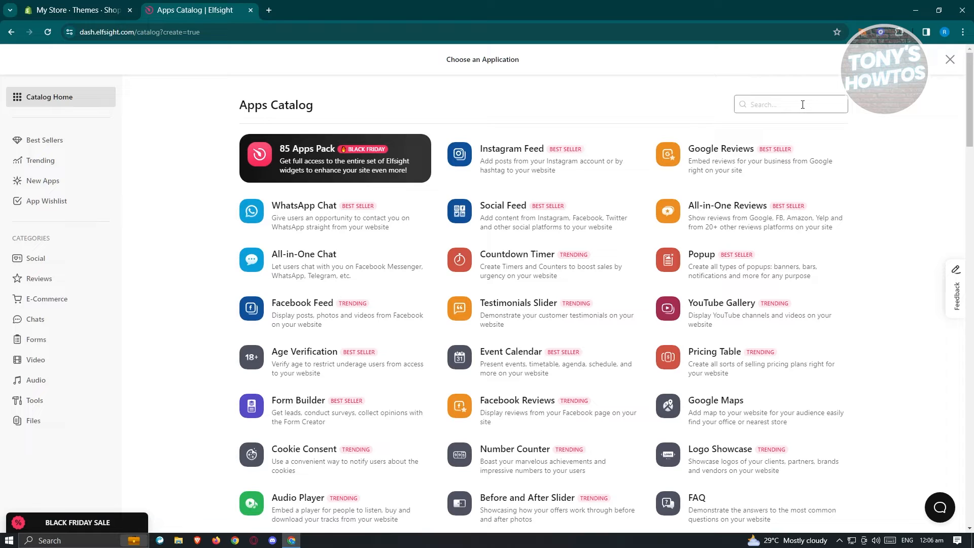
{"action": "type", "text": "testimonials"}
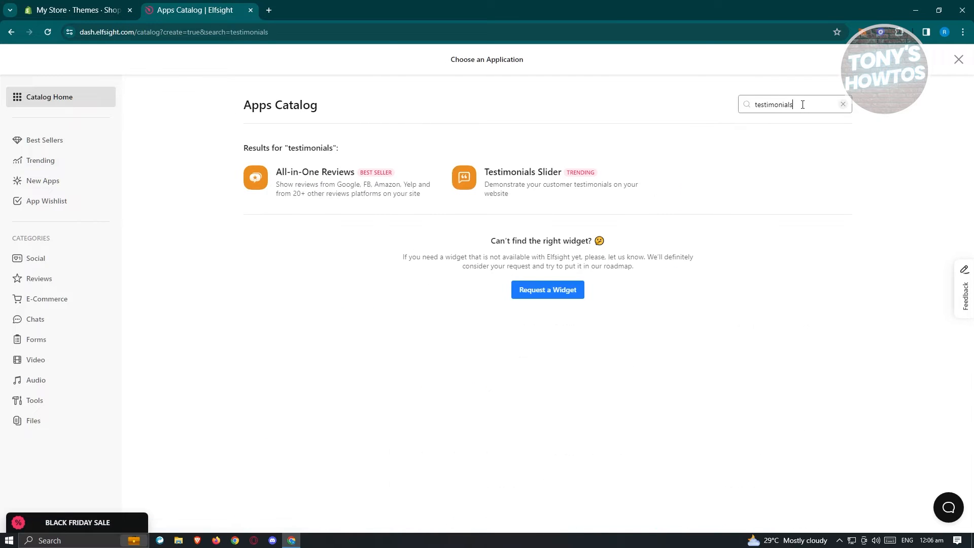
{"action": "mouse_move", "coordinate": [537, 186]}
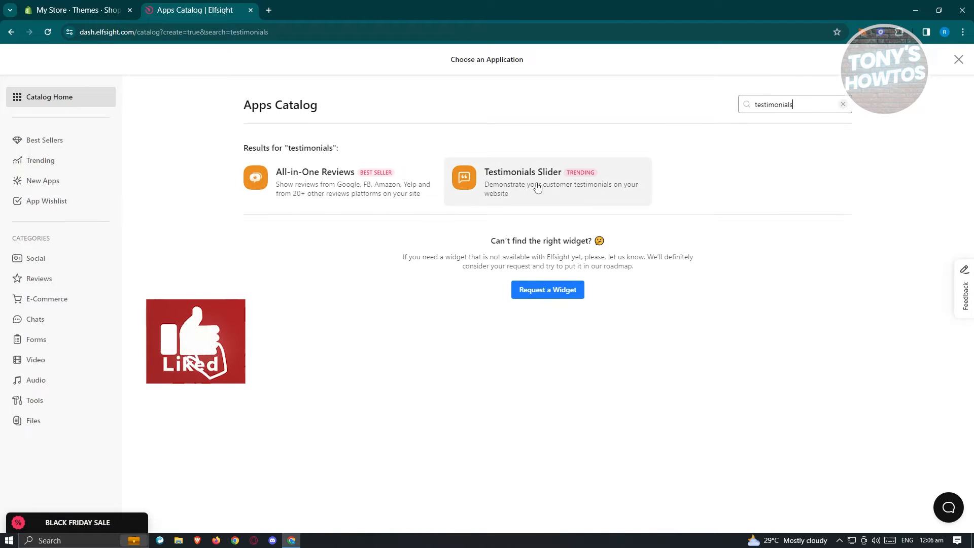
{"action": "left_click", "coordinate": [546, 180]}
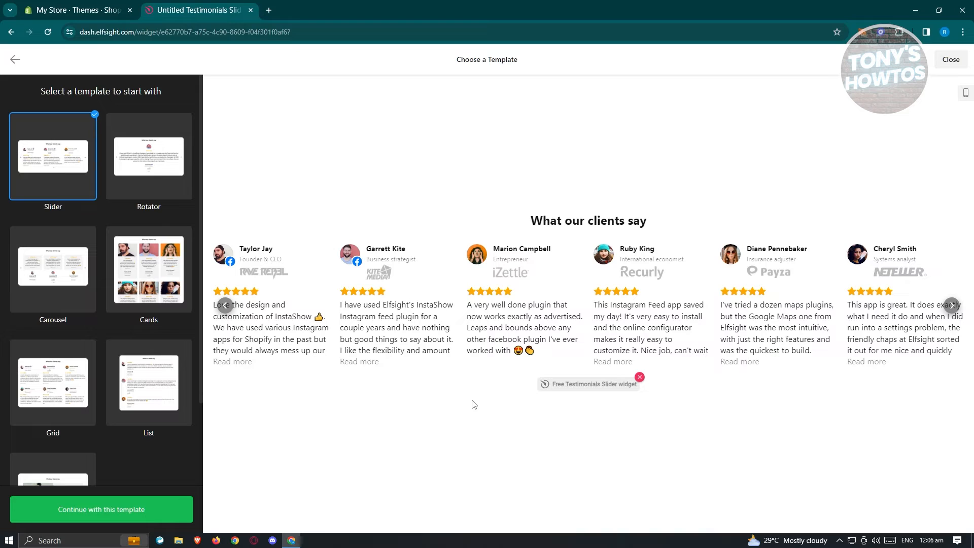
Preview Rotator, Cards and Customer Story templates, then continue with the Slider template.
{"action": "left_click", "coordinate": [149, 155]}
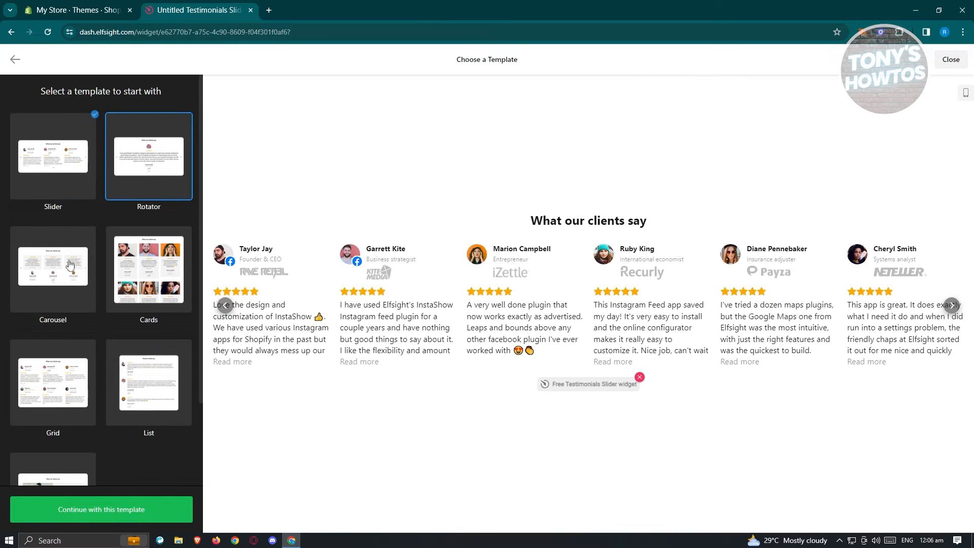
{"action": "left_click", "coordinate": [148, 268]}
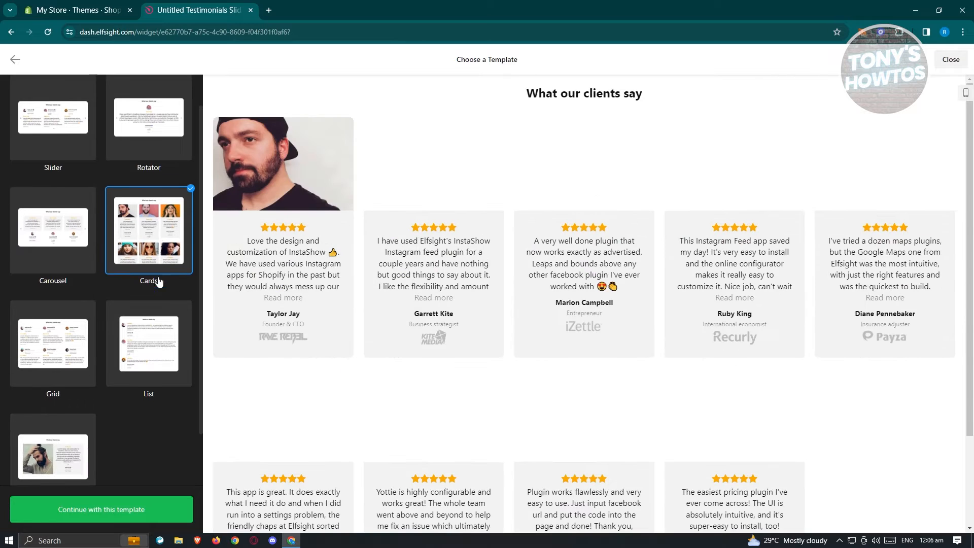
{"action": "scroll", "scroll_direction": "down", "scroll_amount": 3}
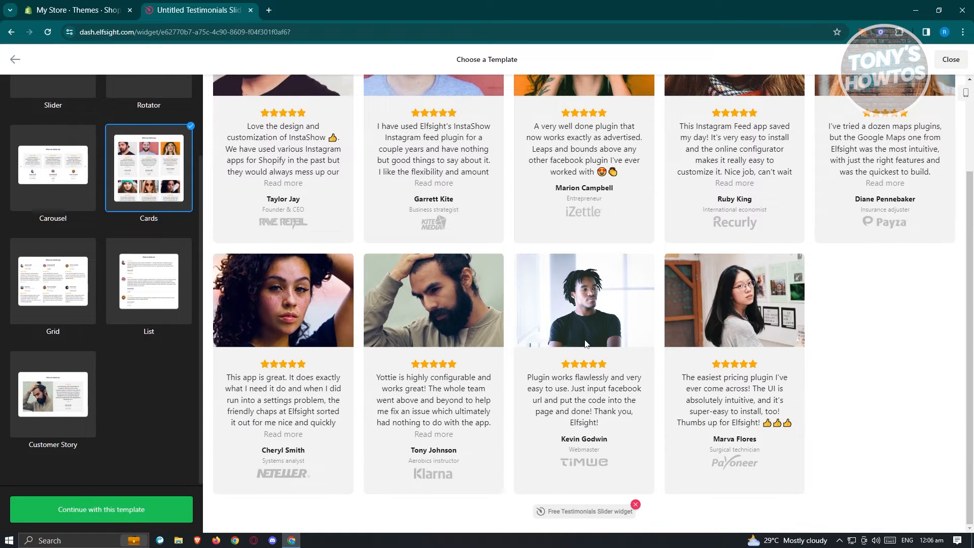
{"action": "left_click", "coordinate": [52, 394]}
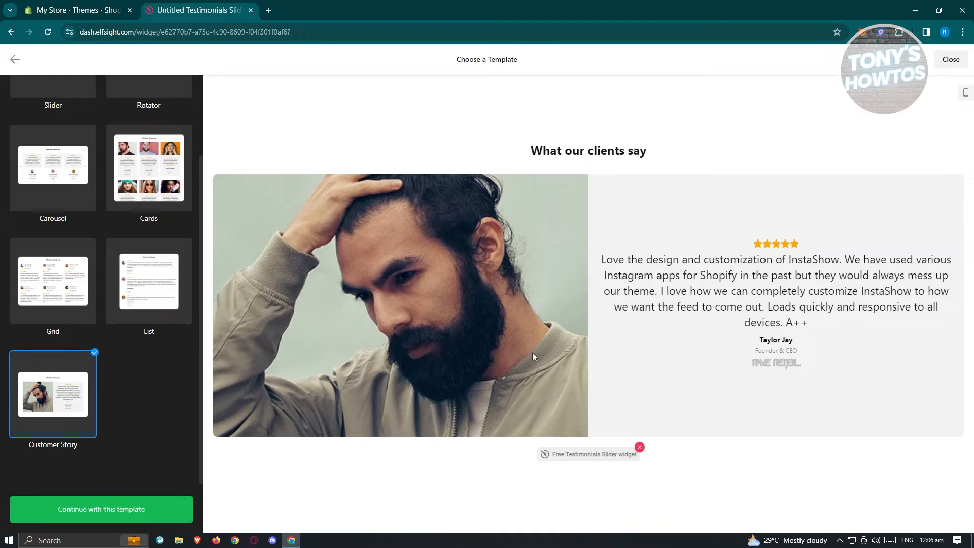
{"action": "mouse_move", "coordinate": [180, 416]}
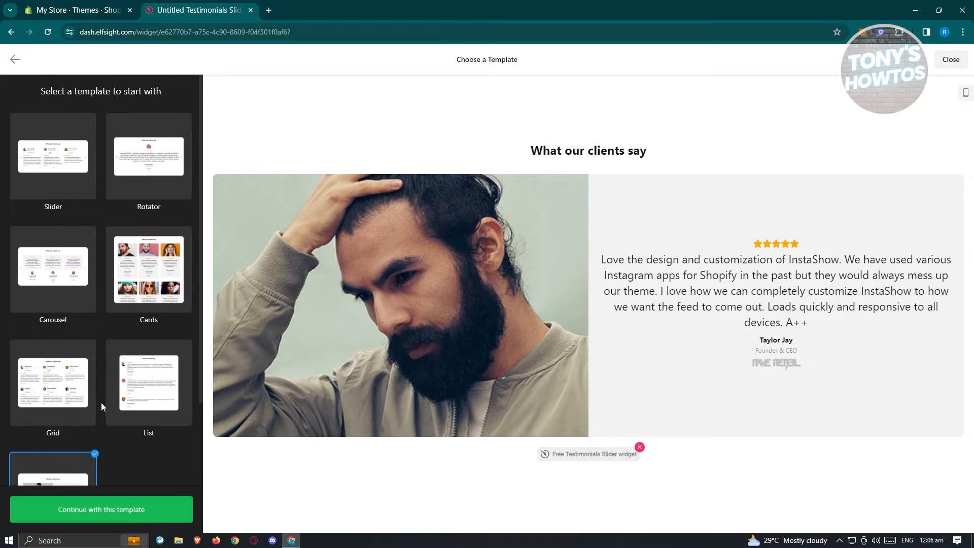
{"action": "left_click", "coordinate": [53, 155]}
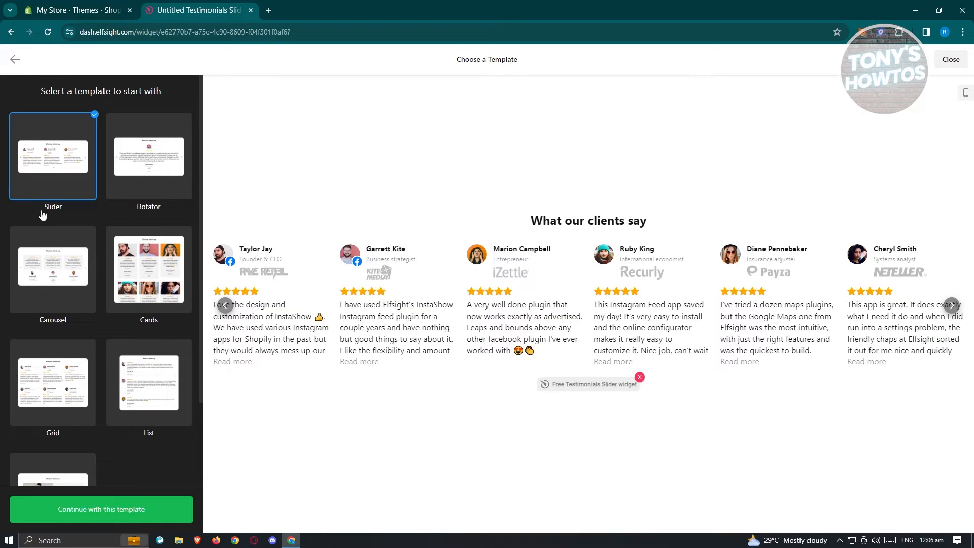
{"action": "left_click", "coordinate": [100, 509]}
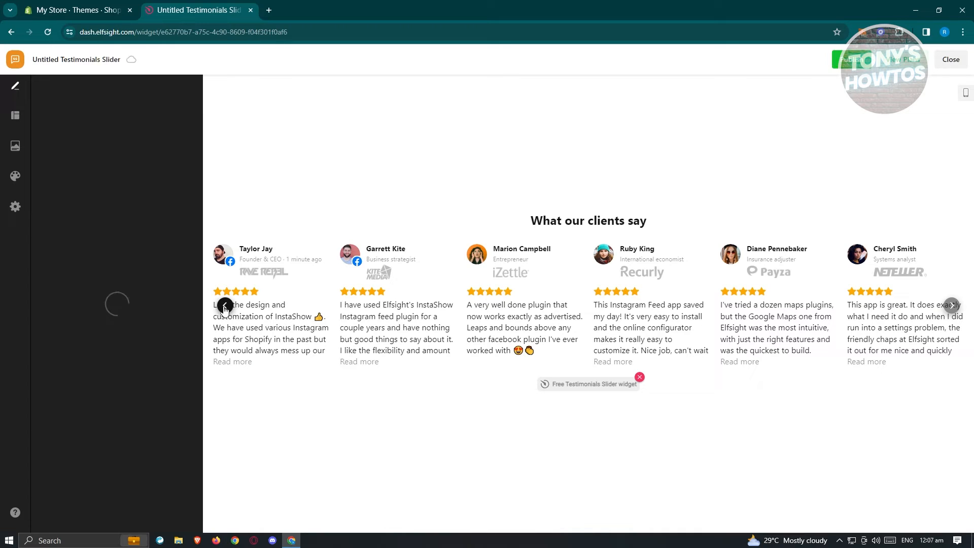
{"action": "left_click", "coordinate": [225, 305]}
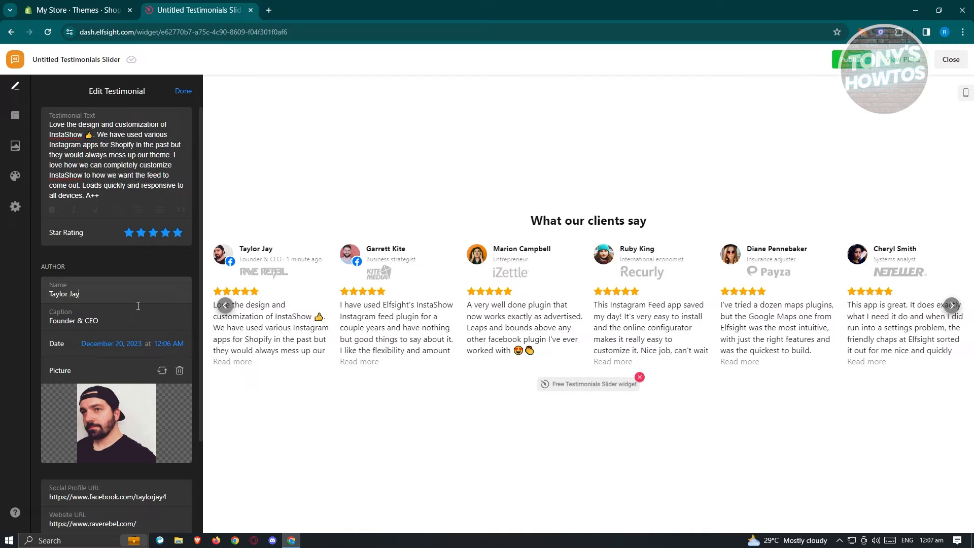
{"action": "scroll", "scroll_direction": "down", "scroll_amount": 3}
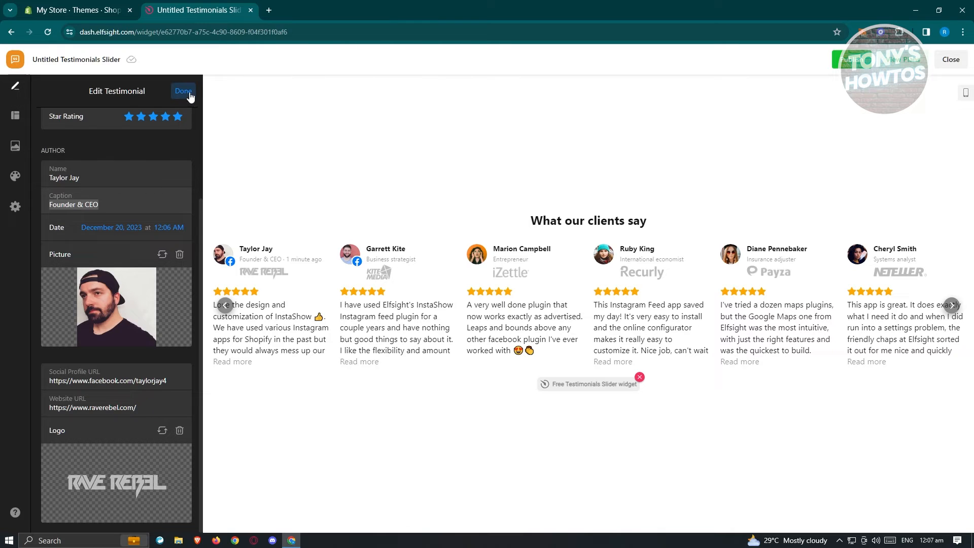
{"action": "left_click", "coordinate": [183, 91]}
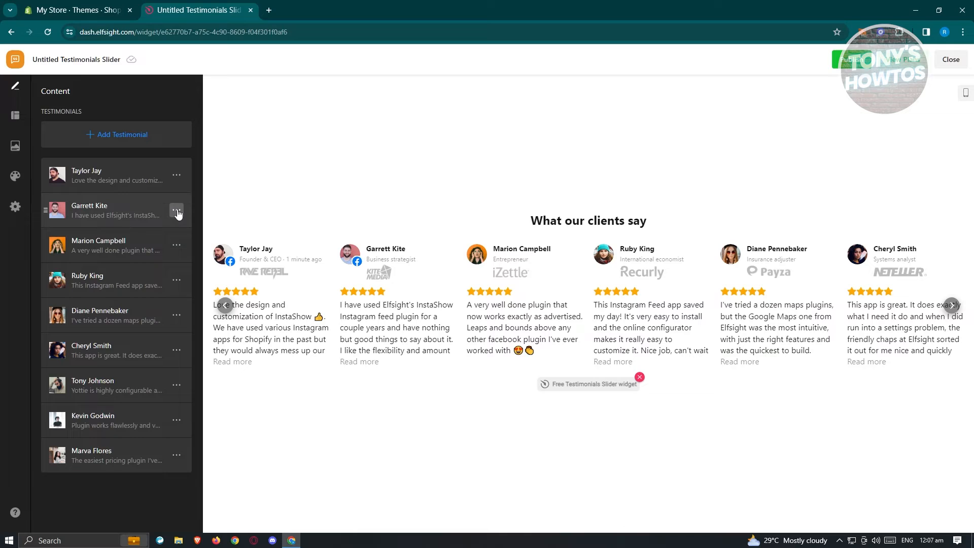
{"action": "left_click", "coordinate": [177, 210]}
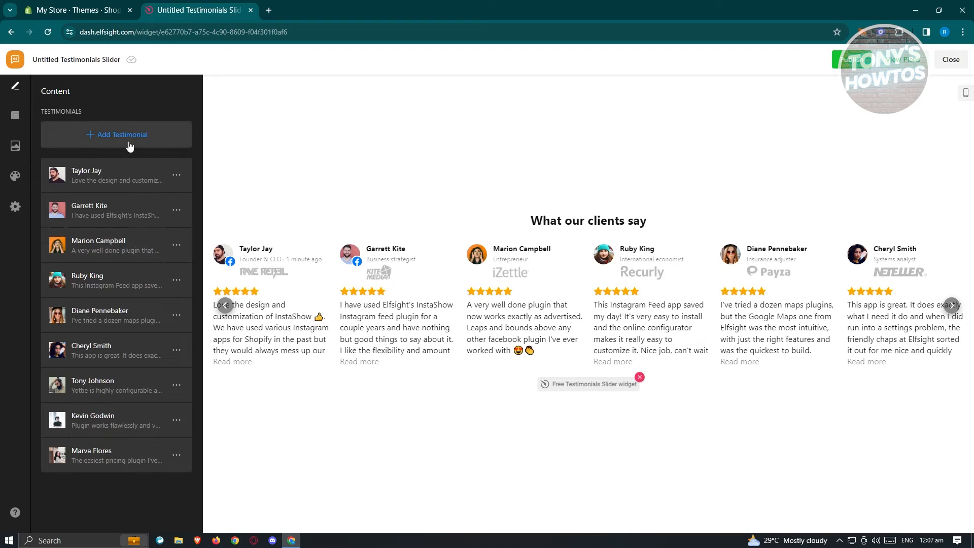
{"action": "left_click", "coordinate": [15, 120]}
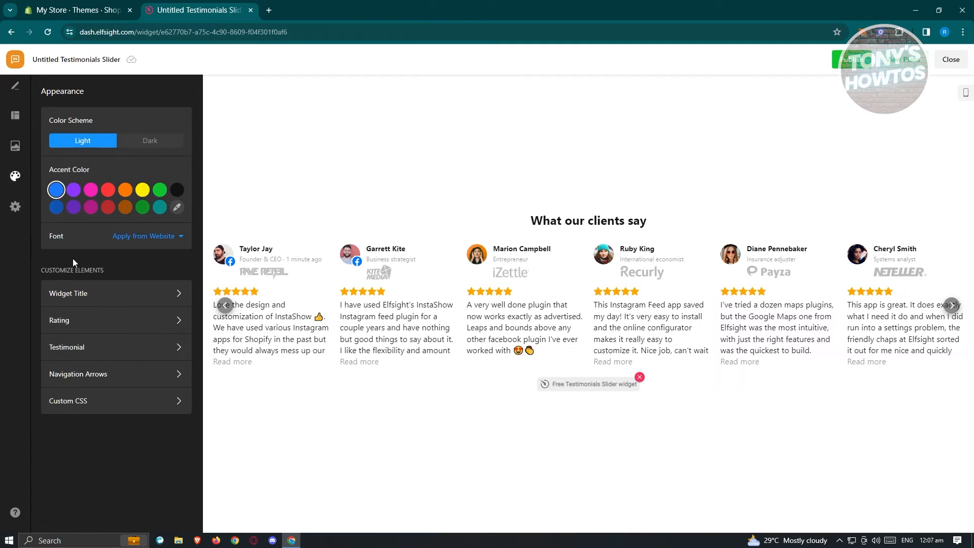
{"action": "left_click", "coordinate": [73, 190]}
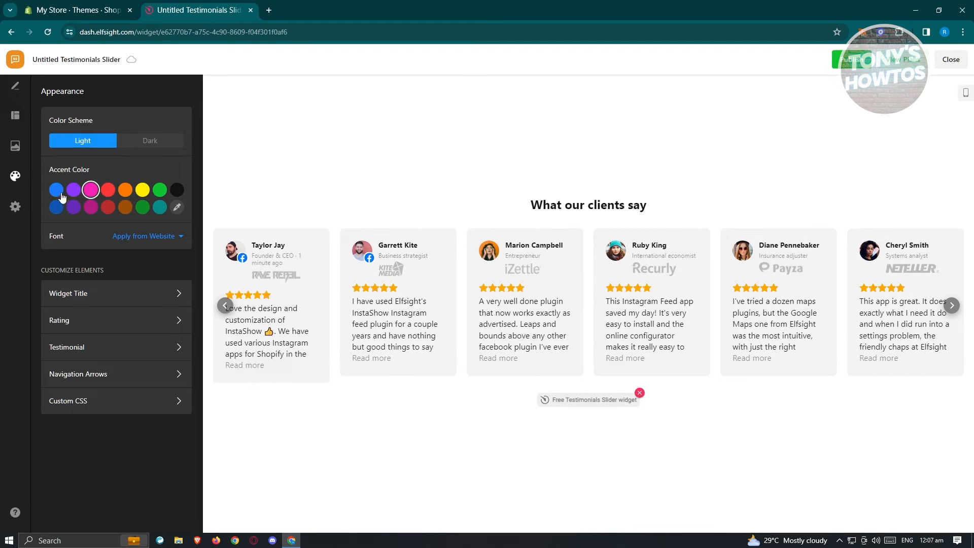
{"action": "left_click", "coordinate": [56, 190]}
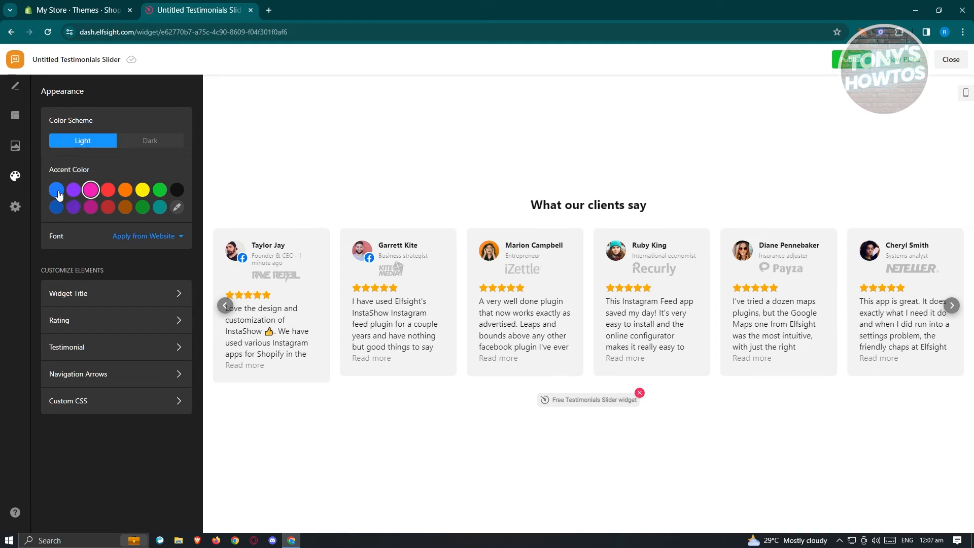
{"action": "left_click", "coordinate": [149, 140]}
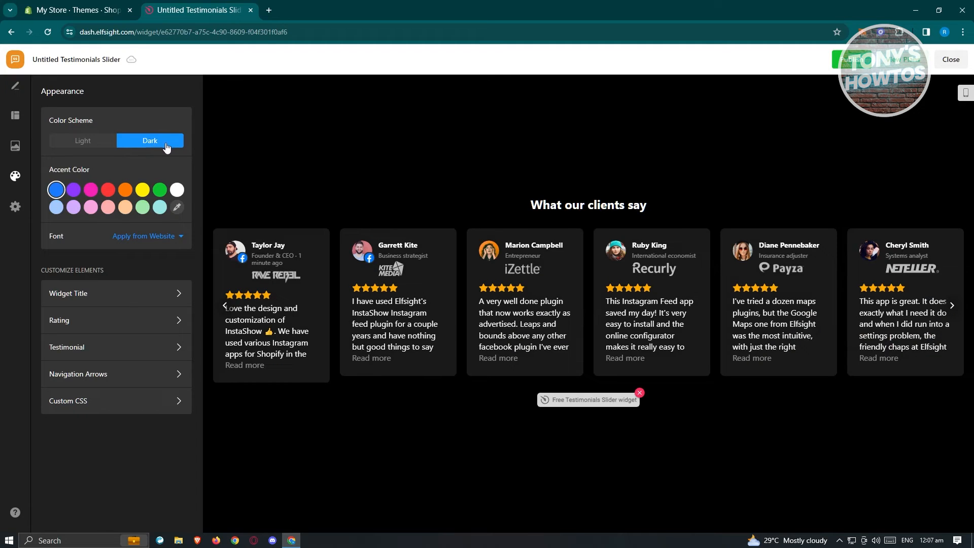
{"action": "left_click", "coordinate": [82, 141]}
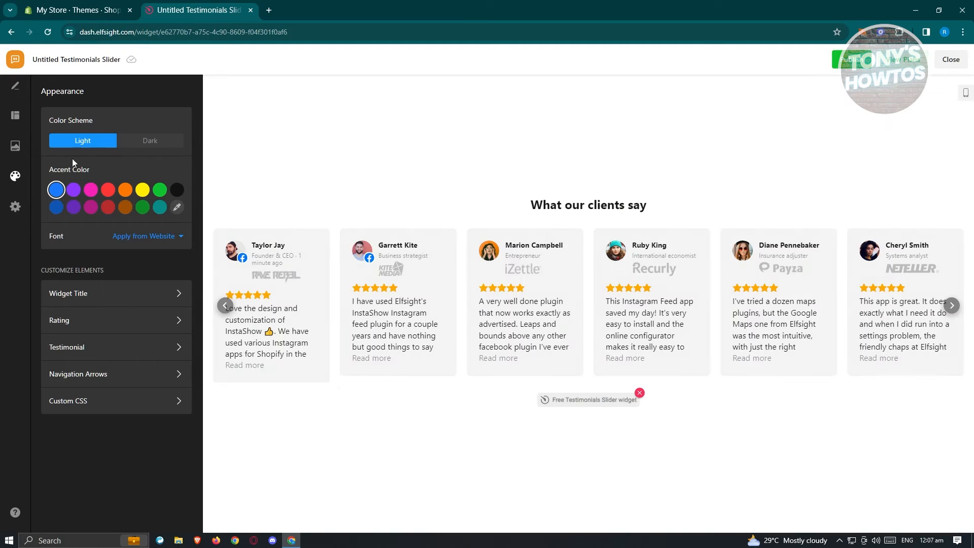
Look over the Settings panel, then return to the nine-testimonial content list.
{"action": "left_click", "coordinate": [15, 206]}
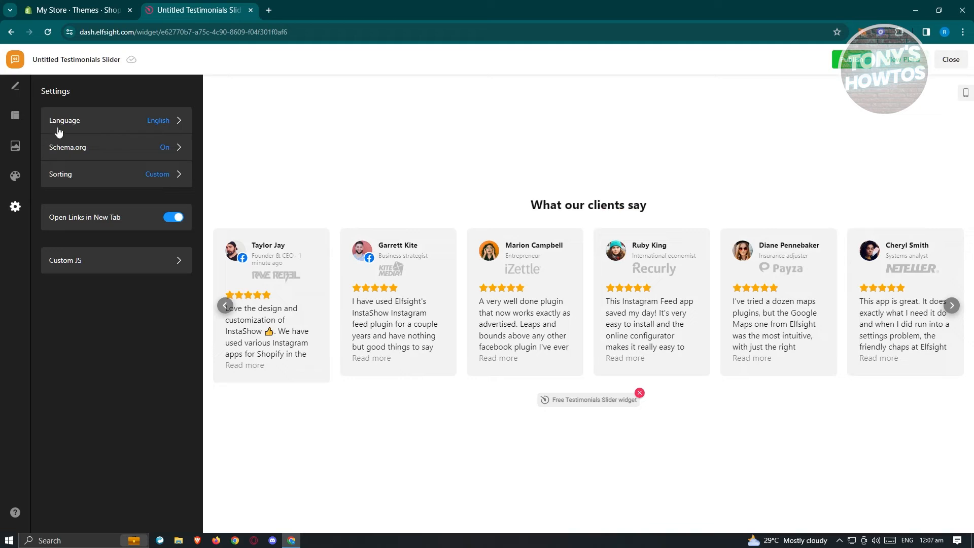
{"action": "mouse_move", "coordinate": [89, 122]}
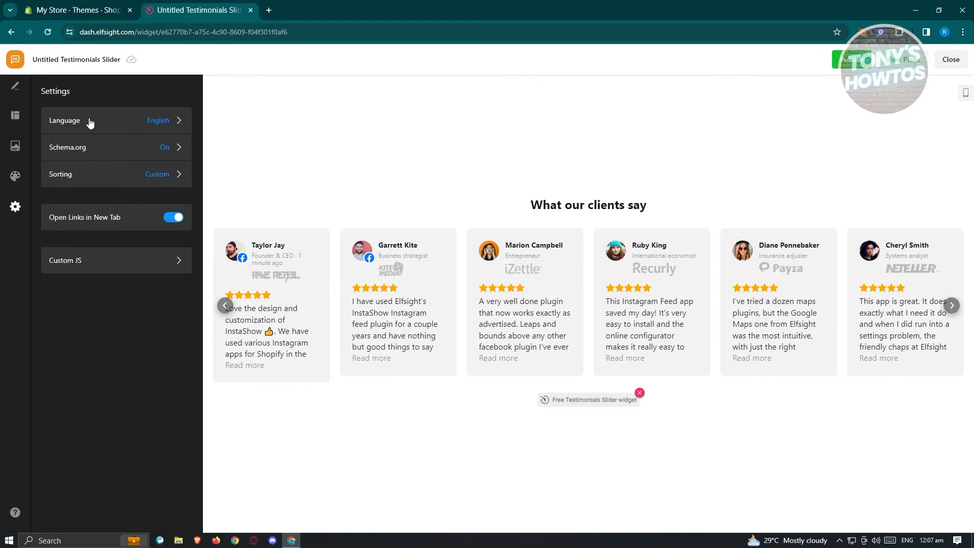
{"action": "mouse_move", "coordinate": [54, 251]}
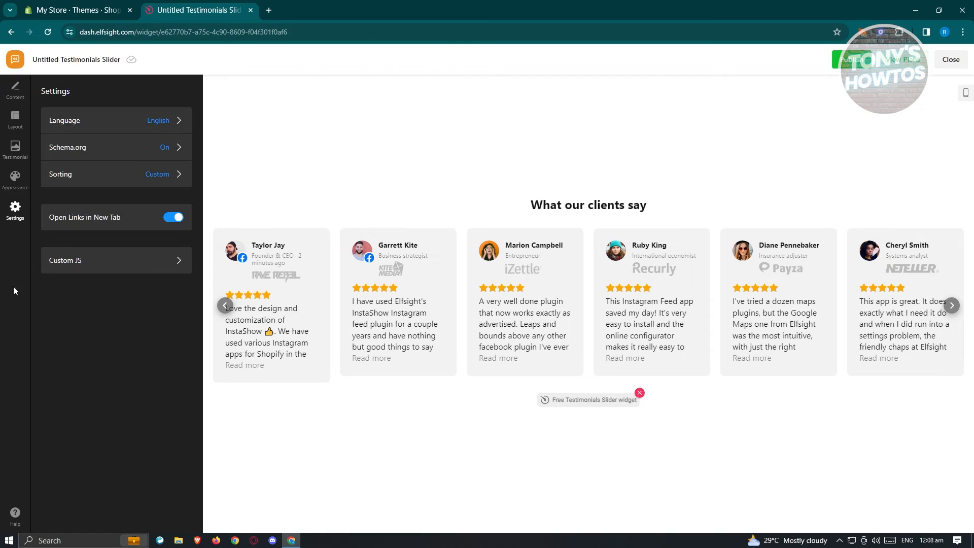
{"action": "left_click", "coordinate": [14, 89]}
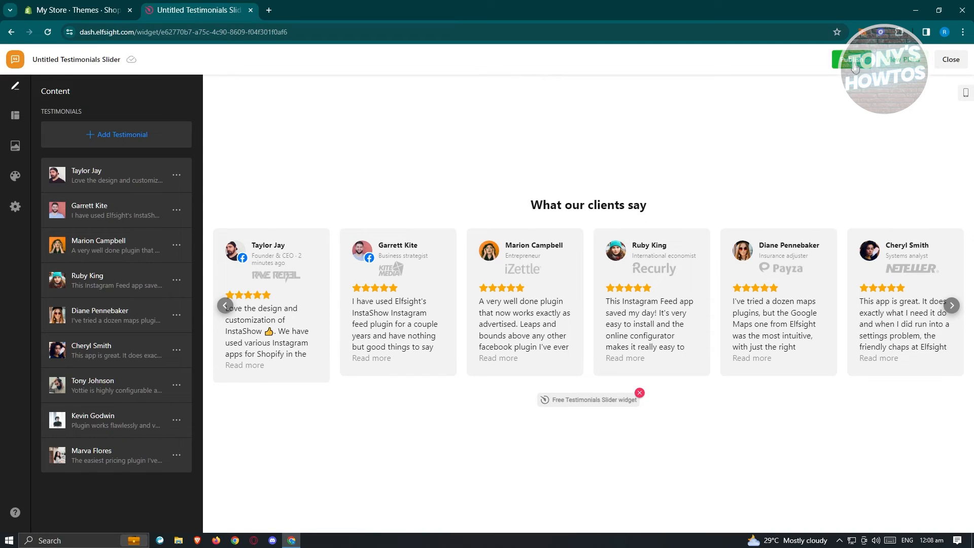
Publish the Testimonials Slider widget and close the editor back to My Apps.
{"action": "left_click", "coordinate": [849, 59]}
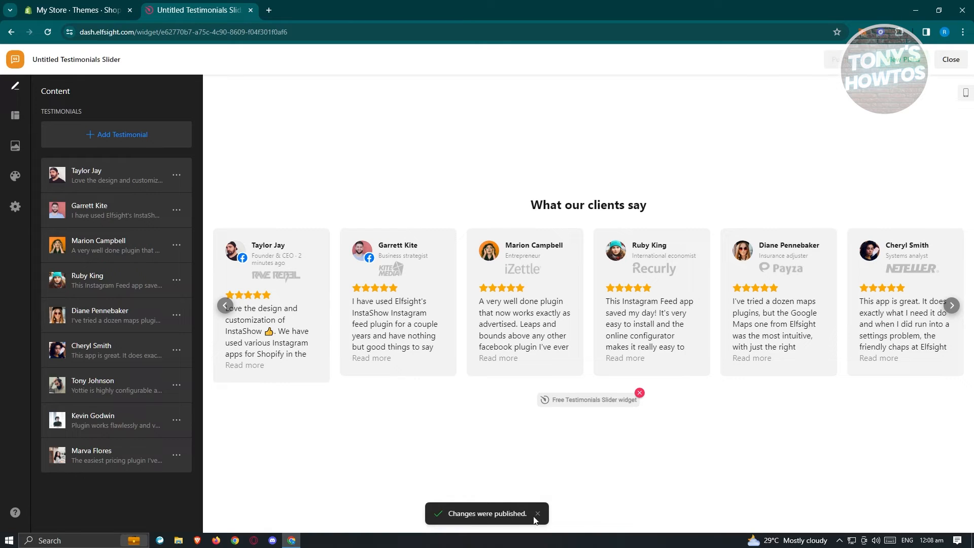
{"action": "mouse_move", "coordinate": [358, 180]}
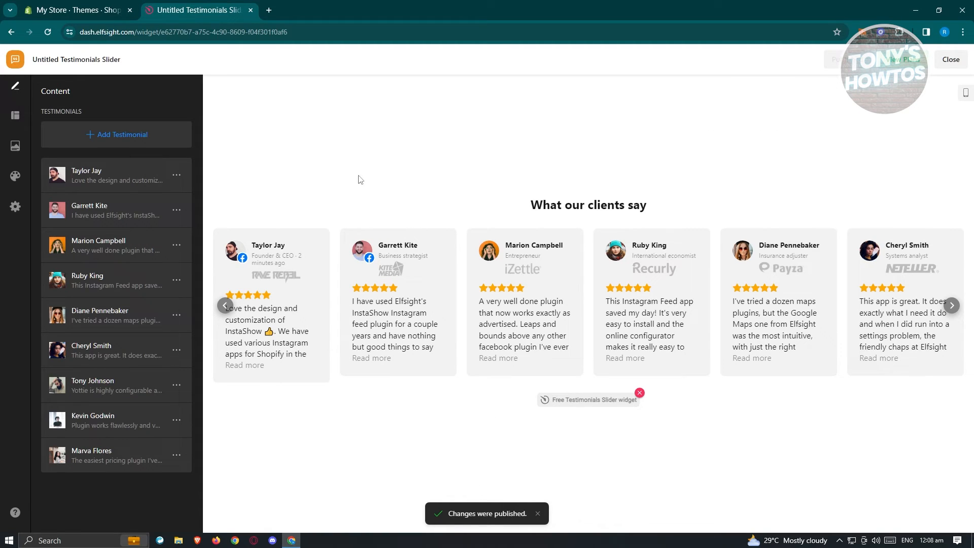
{"action": "left_click", "coordinate": [950, 59]}
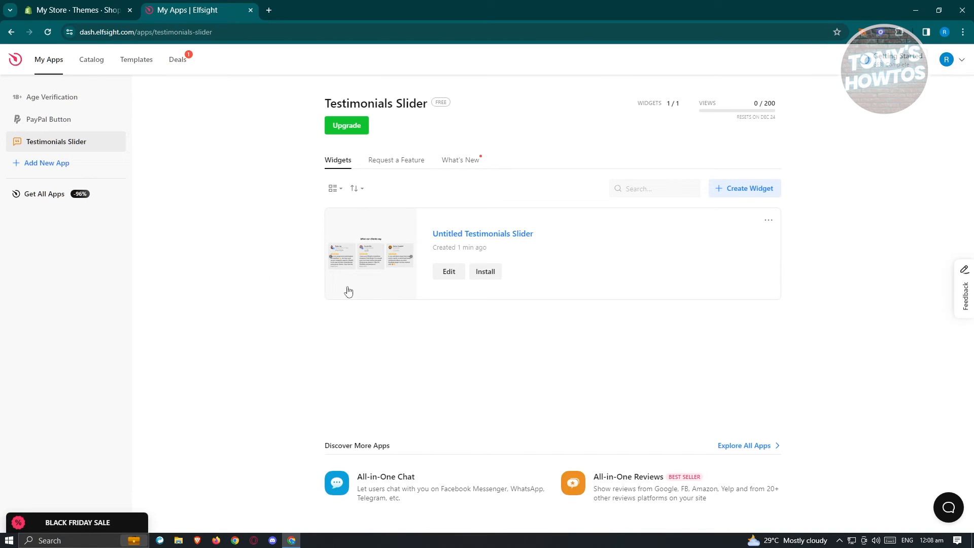
{"action": "mouse_move", "coordinate": [514, 213]}
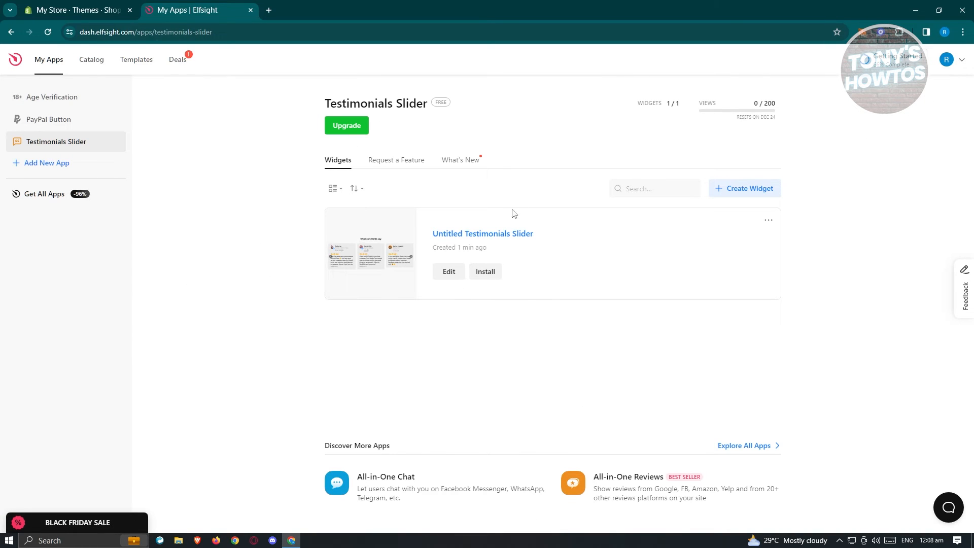
{"action": "mouse_move", "coordinate": [207, 178]}
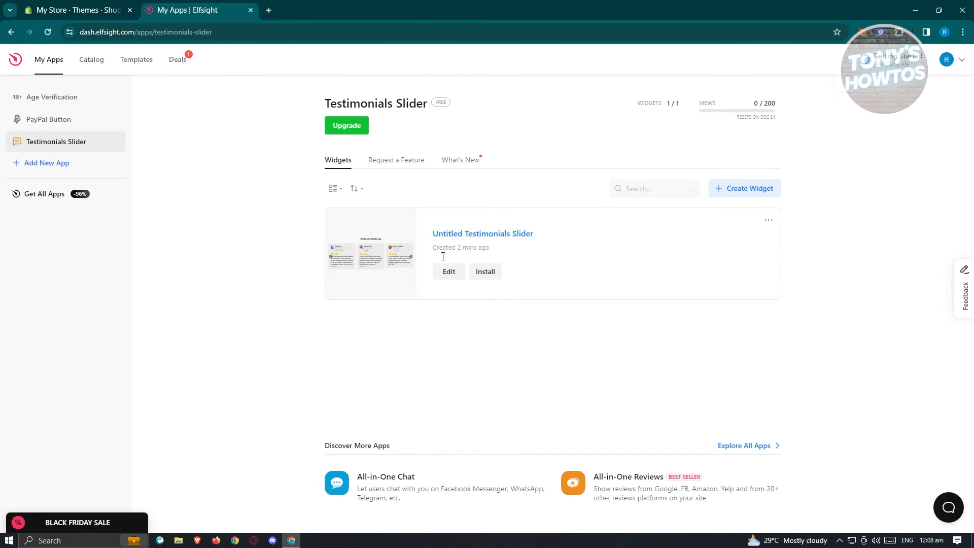
{"action": "mouse_move", "coordinate": [202, 269]}
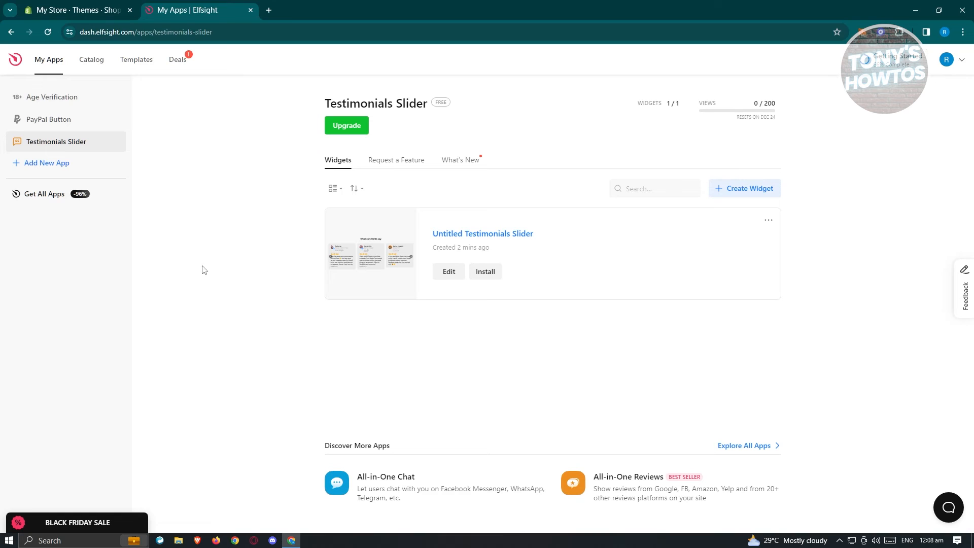
{"action": "mouse_move", "coordinate": [636, 304]}
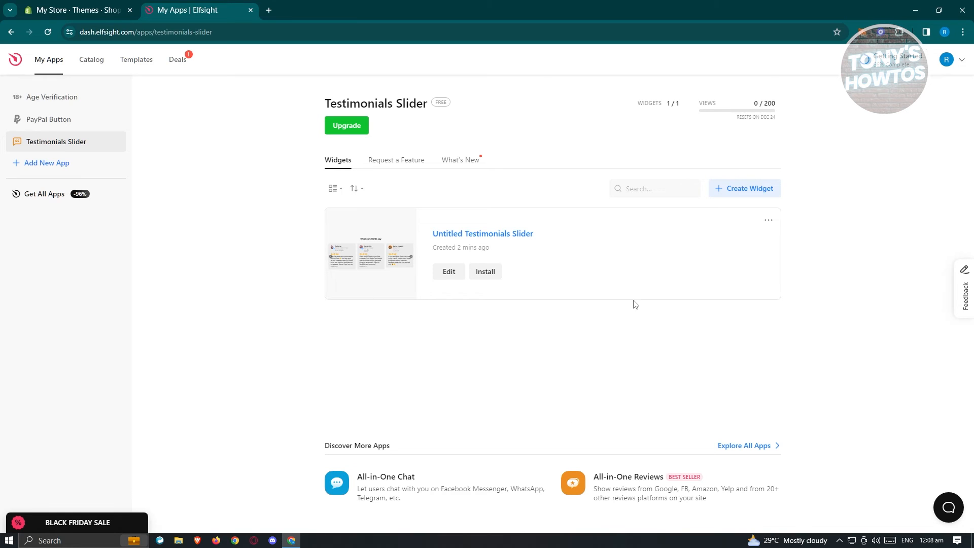
Start installing the Untitled Testimonials Slider from its widget card.
{"action": "left_click", "coordinate": [485, 271]}
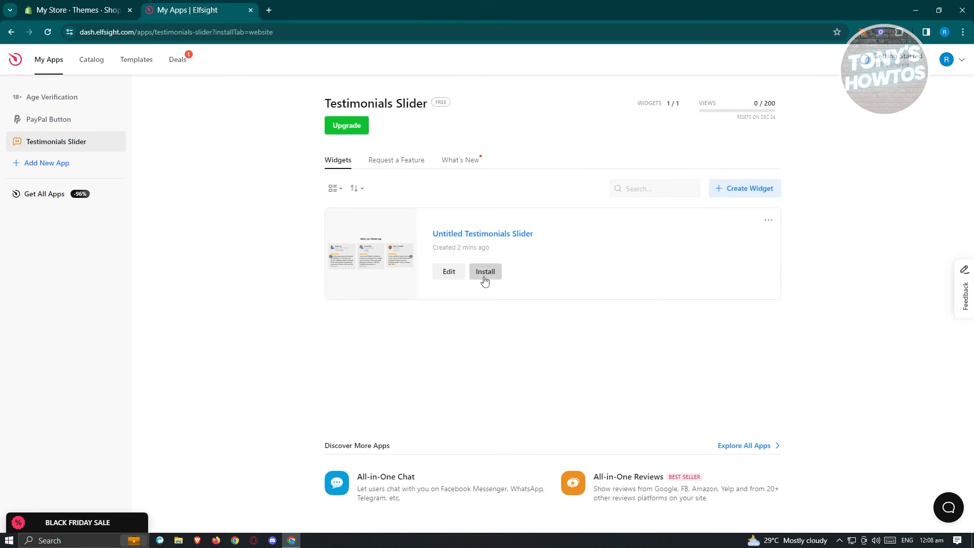
Copy the Testimonials Slider embed code from the install dialog's Embed Code tab.
{"action": "left_click", "coordinate": [485, 272]}
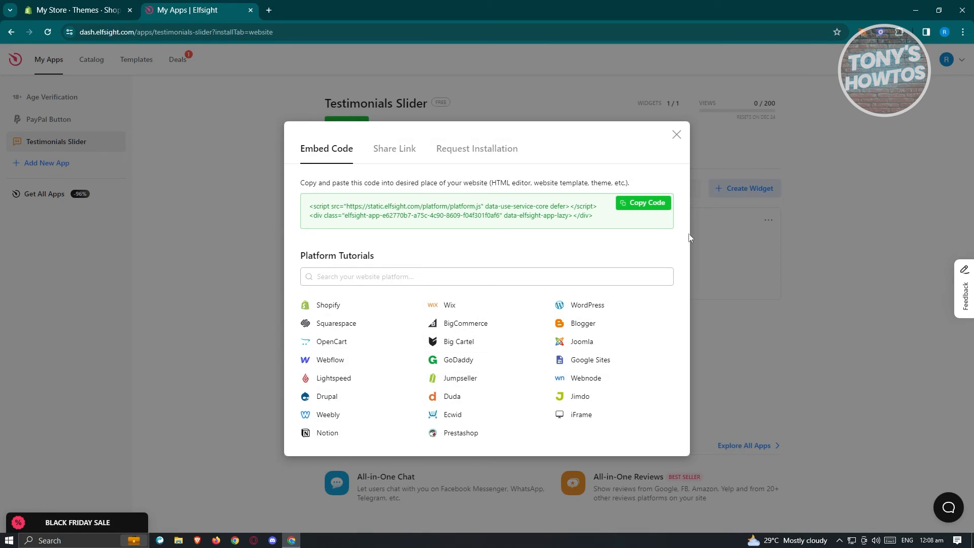
{"action": "mouse_move", "coordinate": [292, 305]}
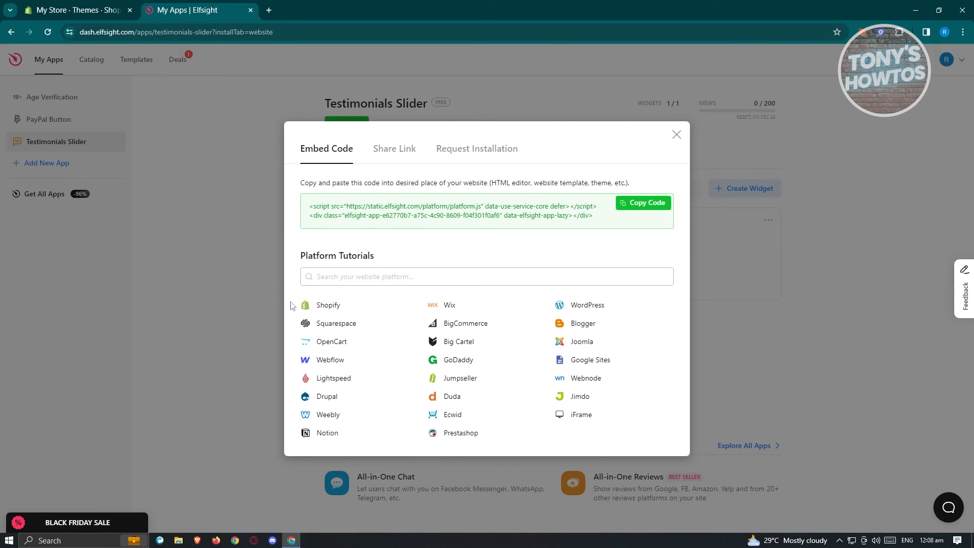
{"action": "mouse_move", "coordinate": [356, 381]}
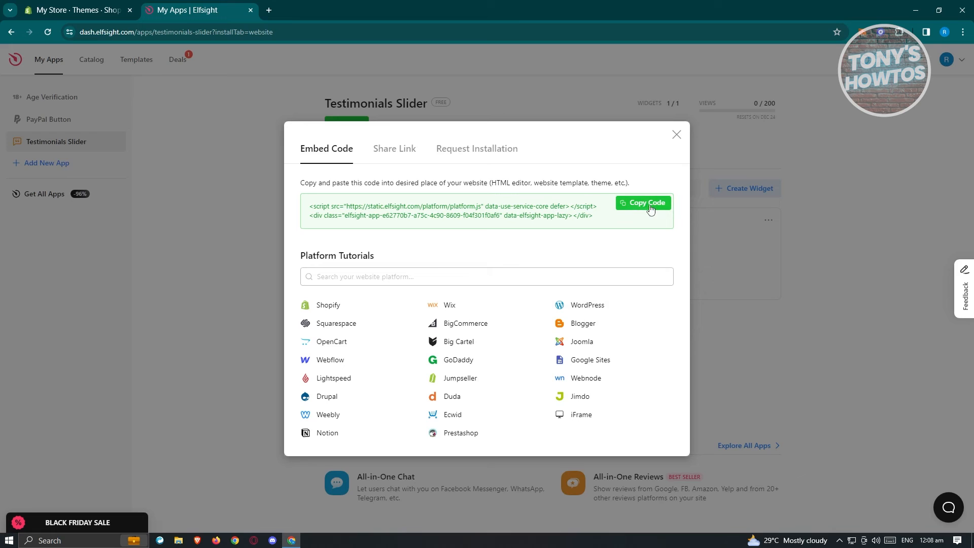
{"action": "left_click", "coordinate": [642, 202]}
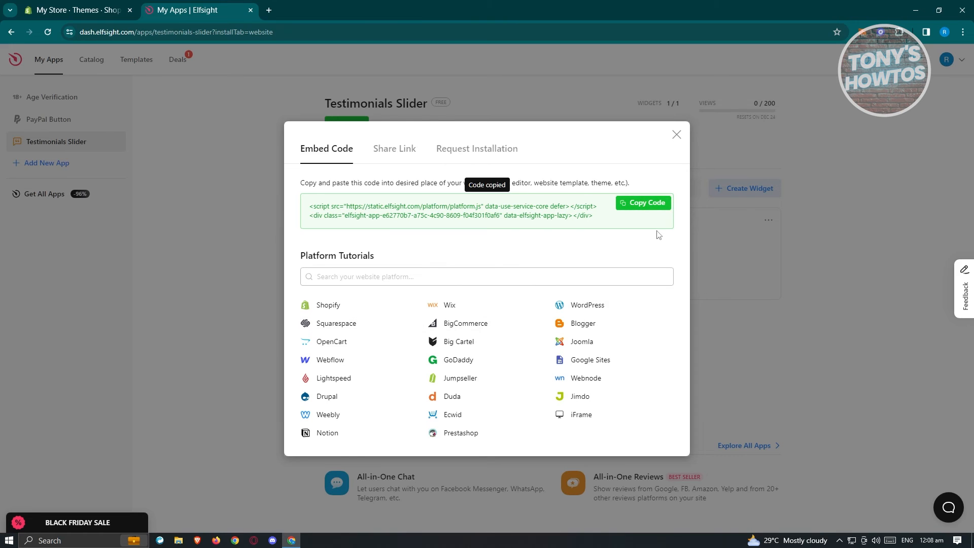
In the Shopify admin, start customizing the live Dawn theme.
{"action": "left_click", "coordinate": [75, 10]}
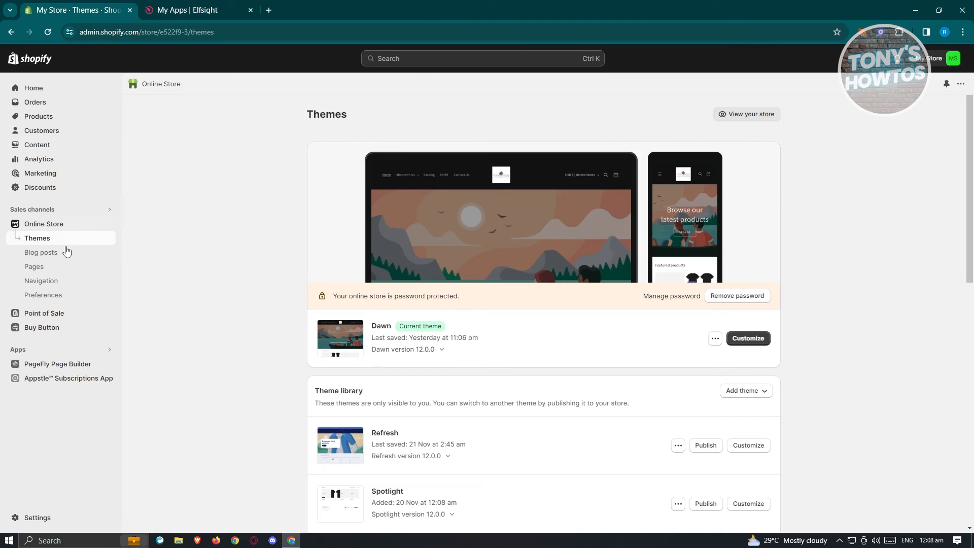
{"action": "mouse_move", "coordinate": [37, 239]}
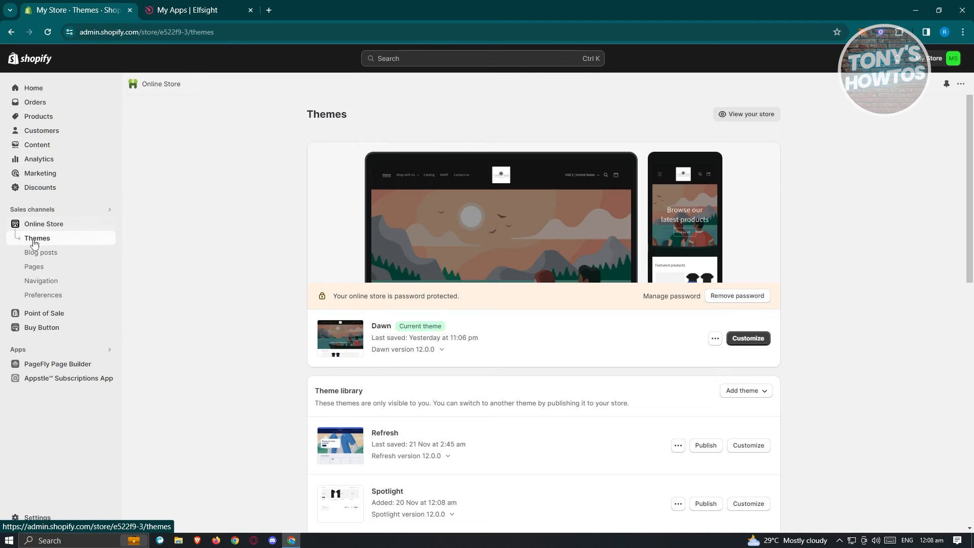
{"action": "left_click", "coordinate": [748, 338]}
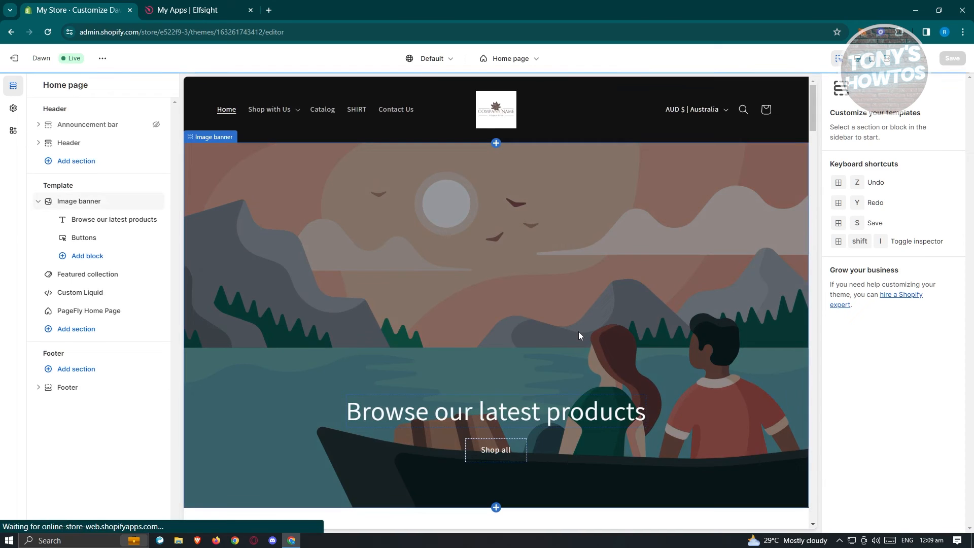
Add a Custom Liquid section to the Dawn home page template.
{"action": "left_click", "coordinate": [76, 328]}
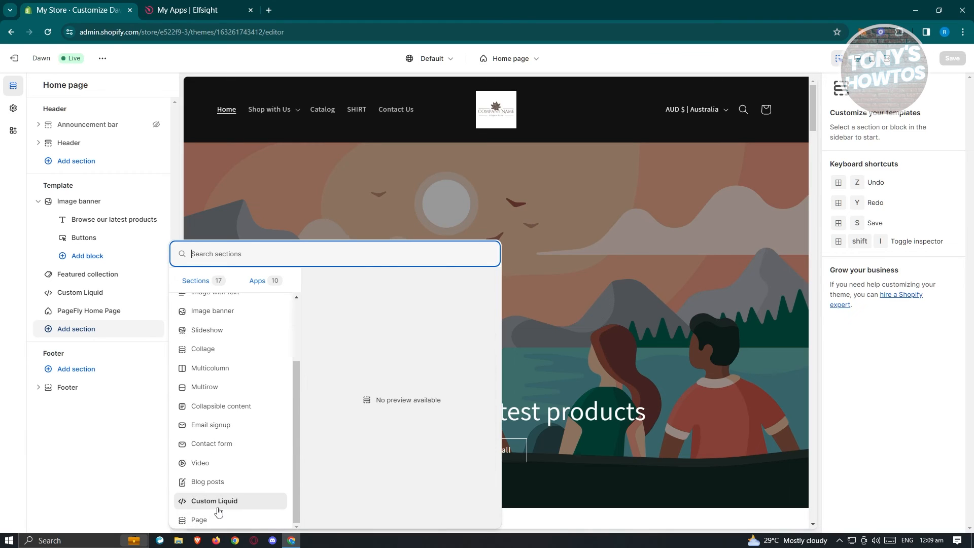
{"action": "left_click", "coordinate": [214, 502]}
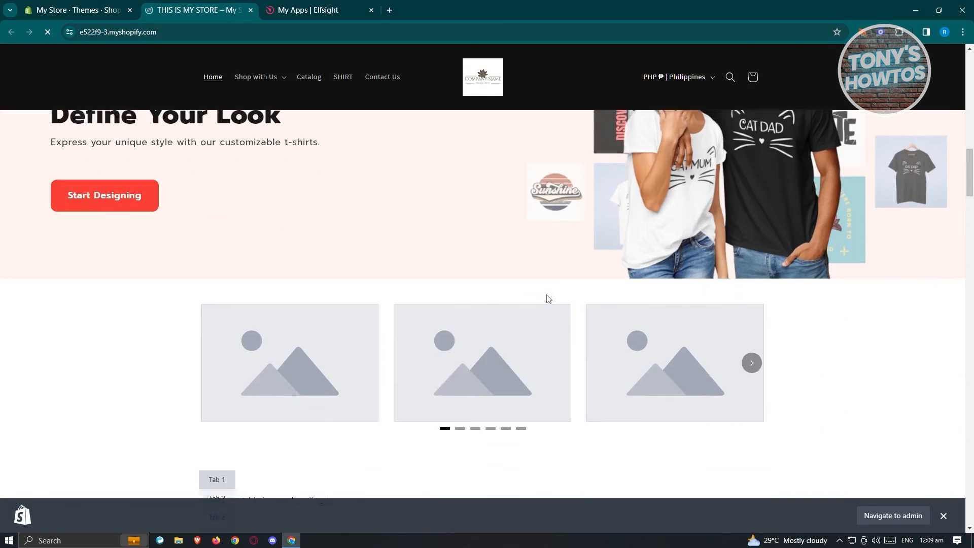
Scroll to the 'What our clients say' slider, advance it, and compare with the Elfsight dashboard.
{"action": "scroll", "scroll_direction": "down", "scroll_amount": 3}
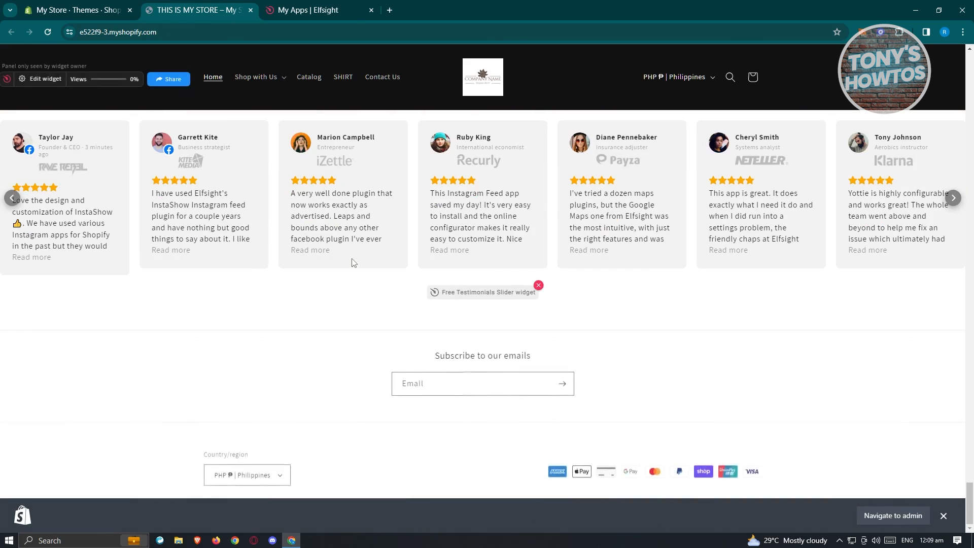
{"action": "scroll", "scroll_direction": "up", "scroll_amount": 3}
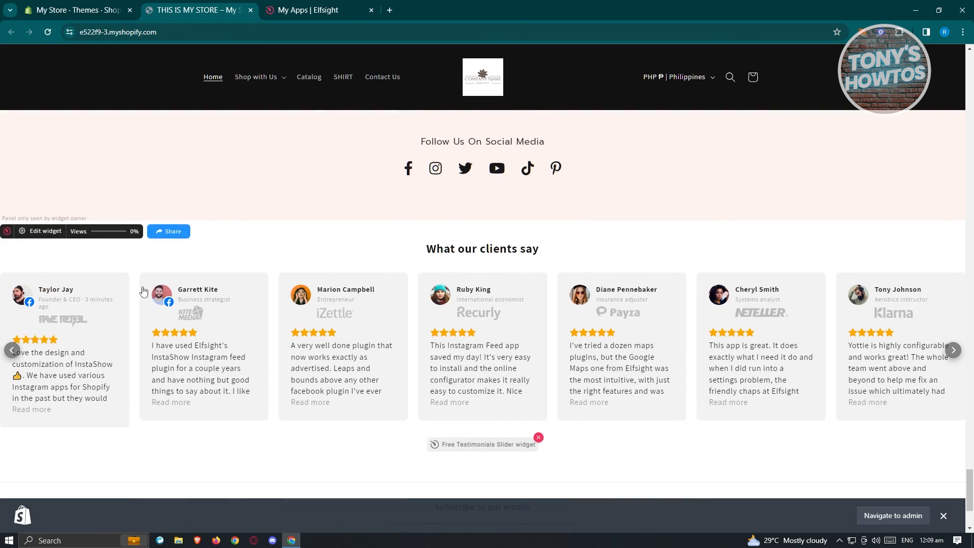
{"action": "scroll", "scroll_direction": "down", "scroll_amount": 3}
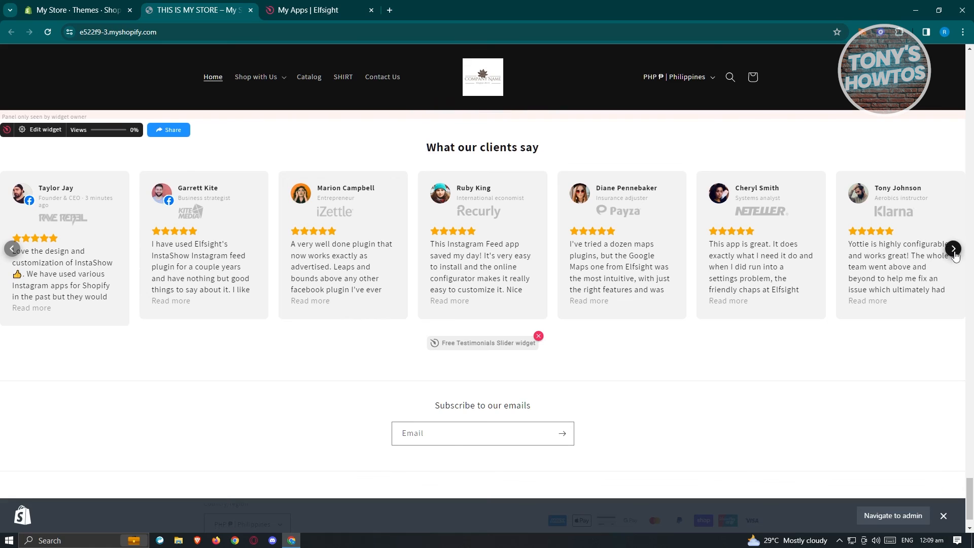
{"action": "left_click", "coordinate": [952, 244]}
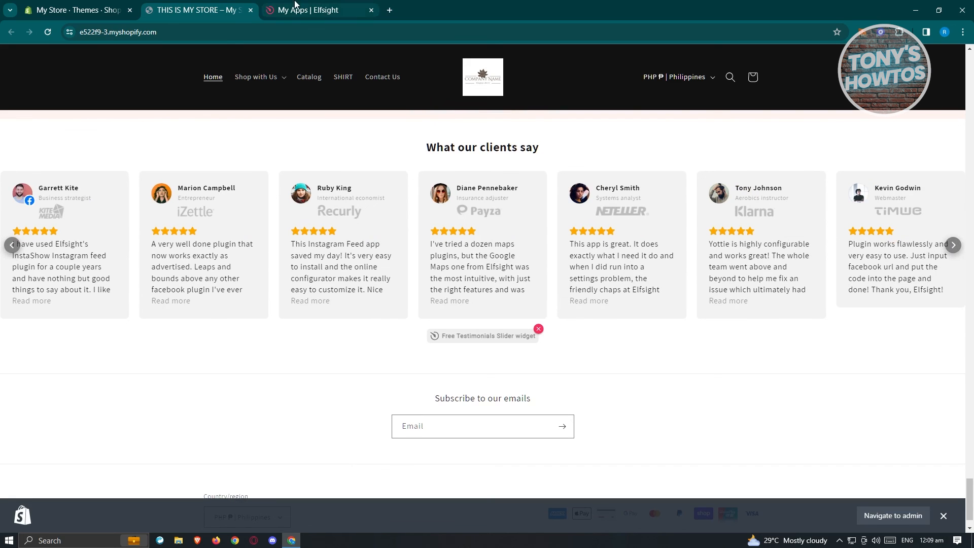
{"action": "left_click", "coordinate": [318, 10]}
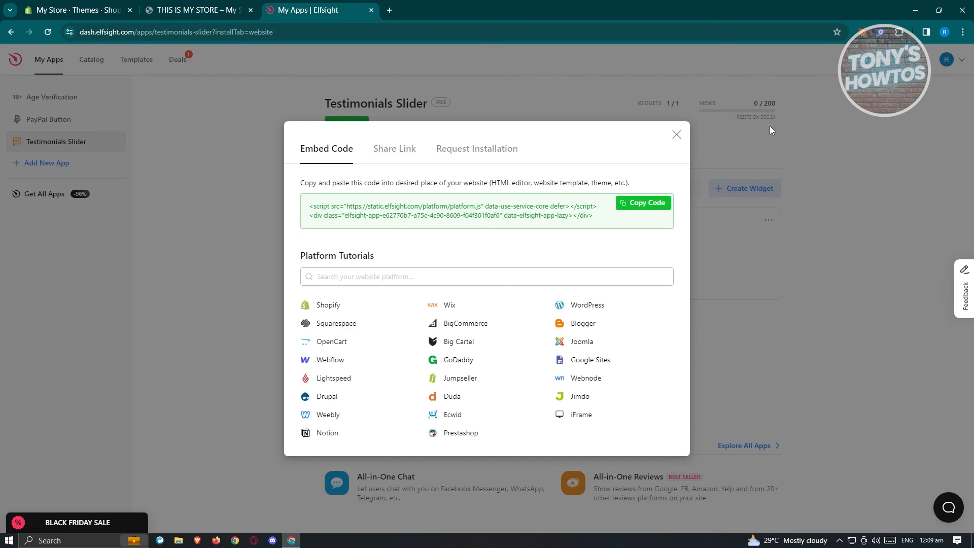
{"action": "left_click", "coordinate": [197, 10]}
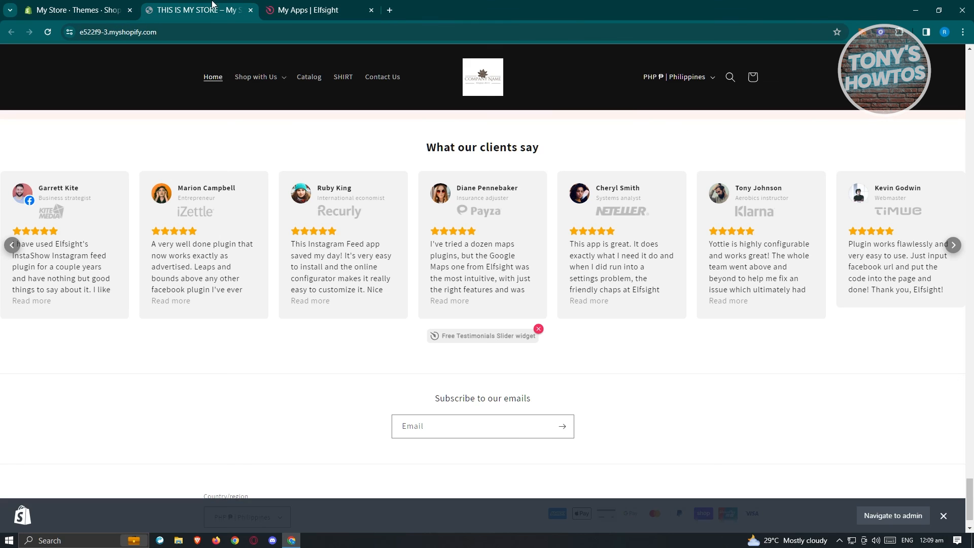